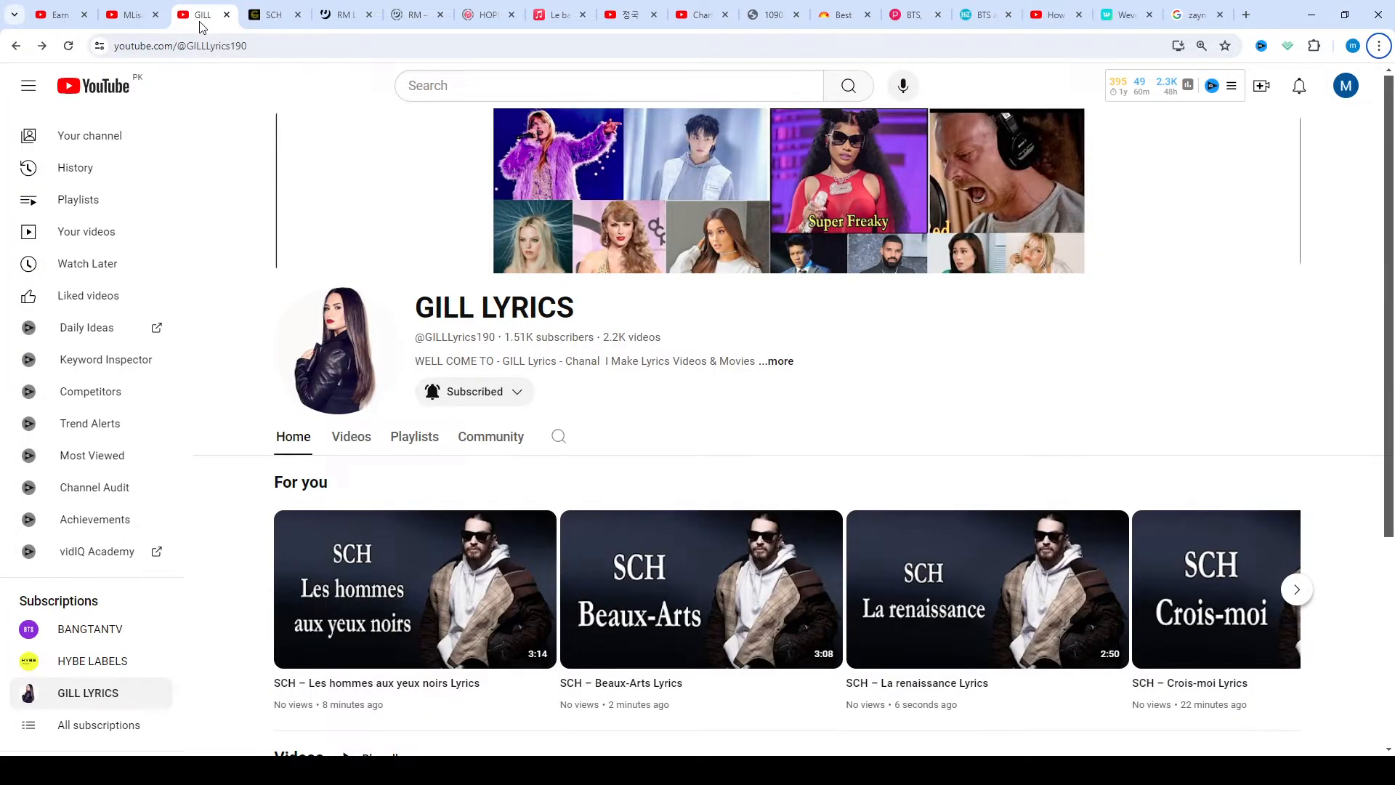
Switch to the SCH Batterie vide tab and scroll past the header to the lyrics intro
left_click(270, 16)
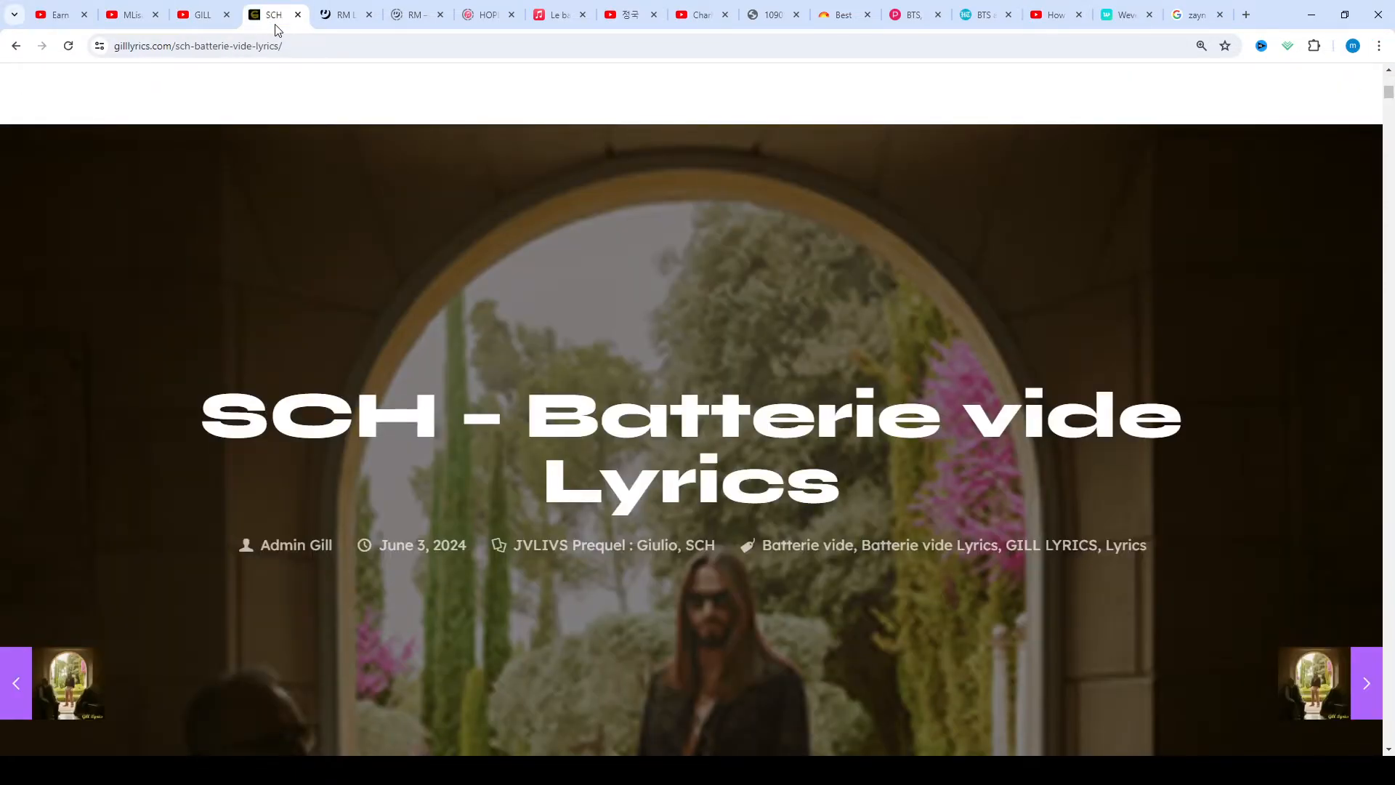
scroll("up", 3)
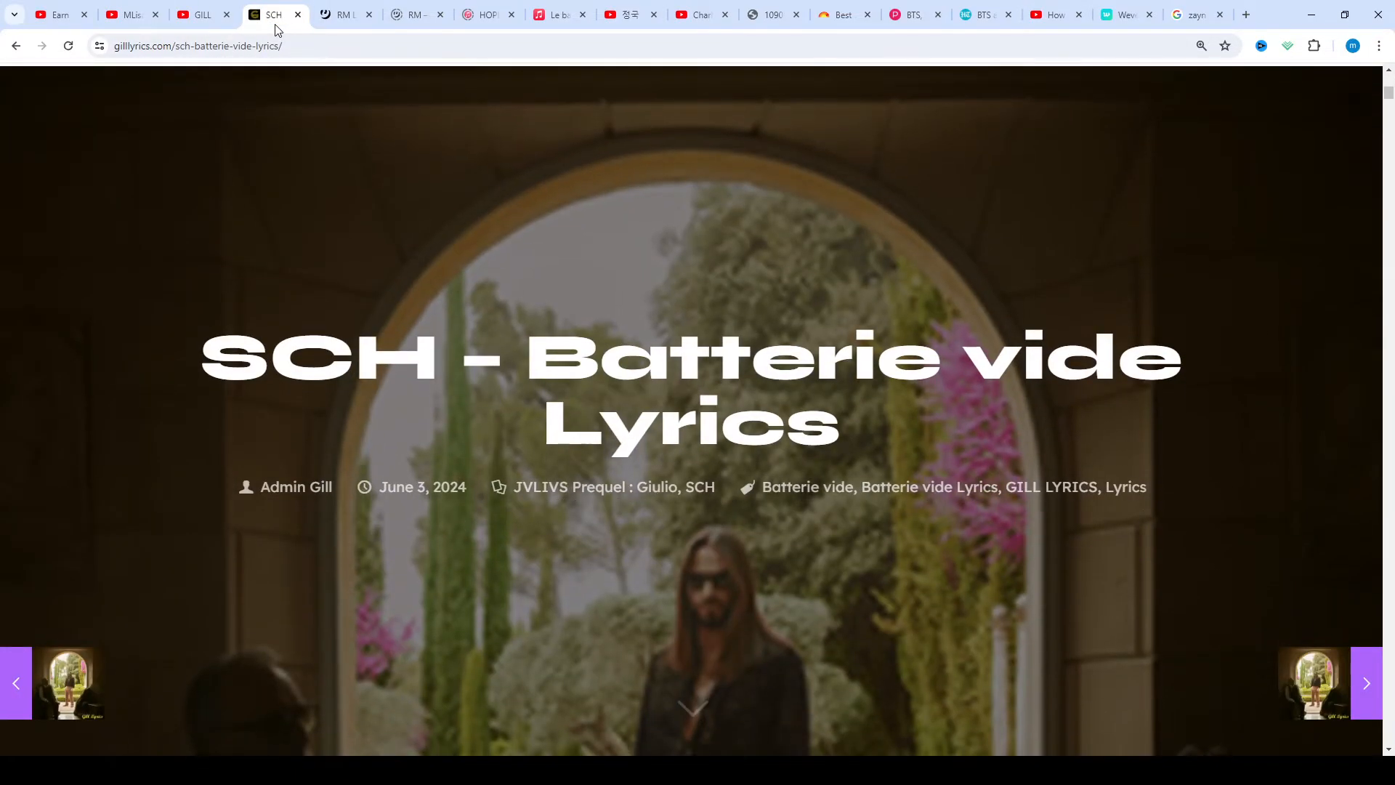
scroll("down", 3)
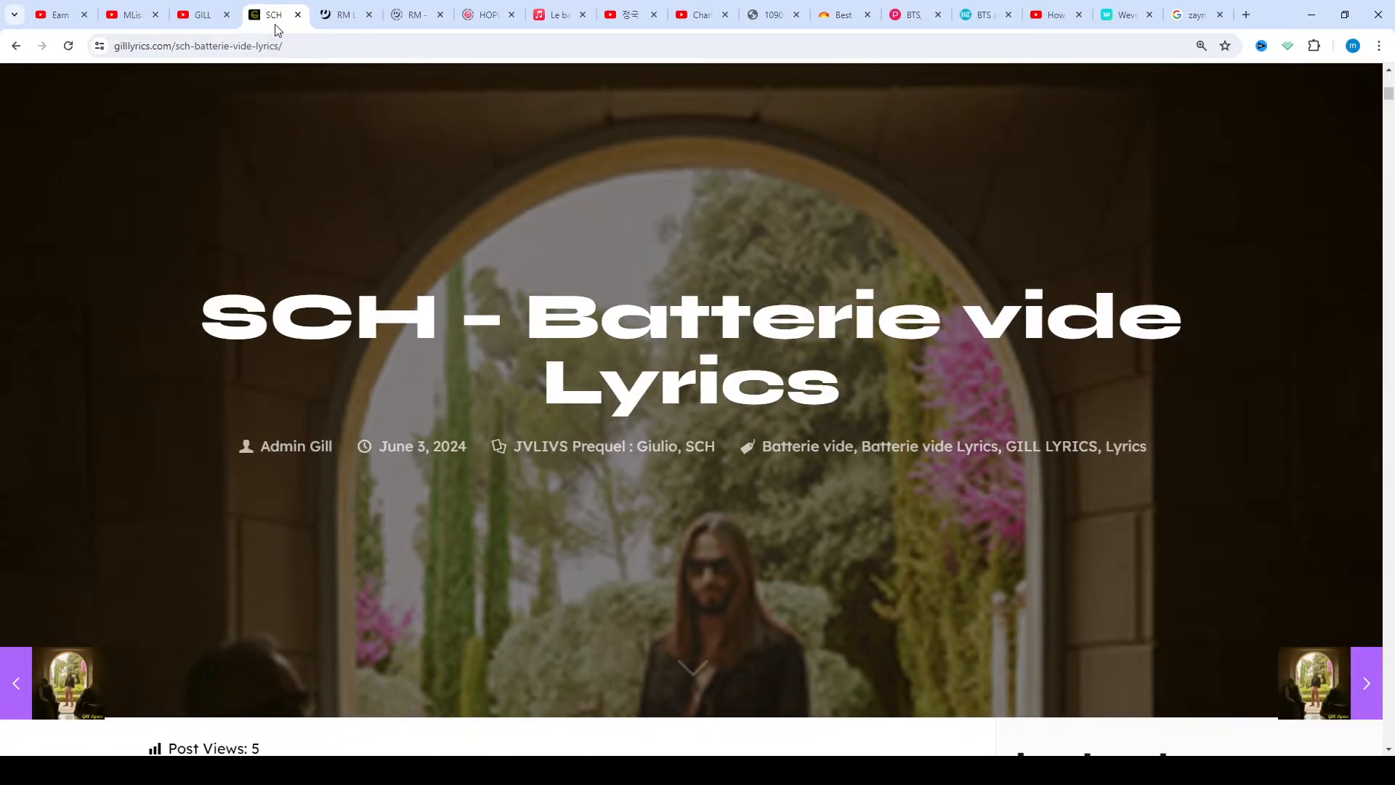
scroll("down", 3)
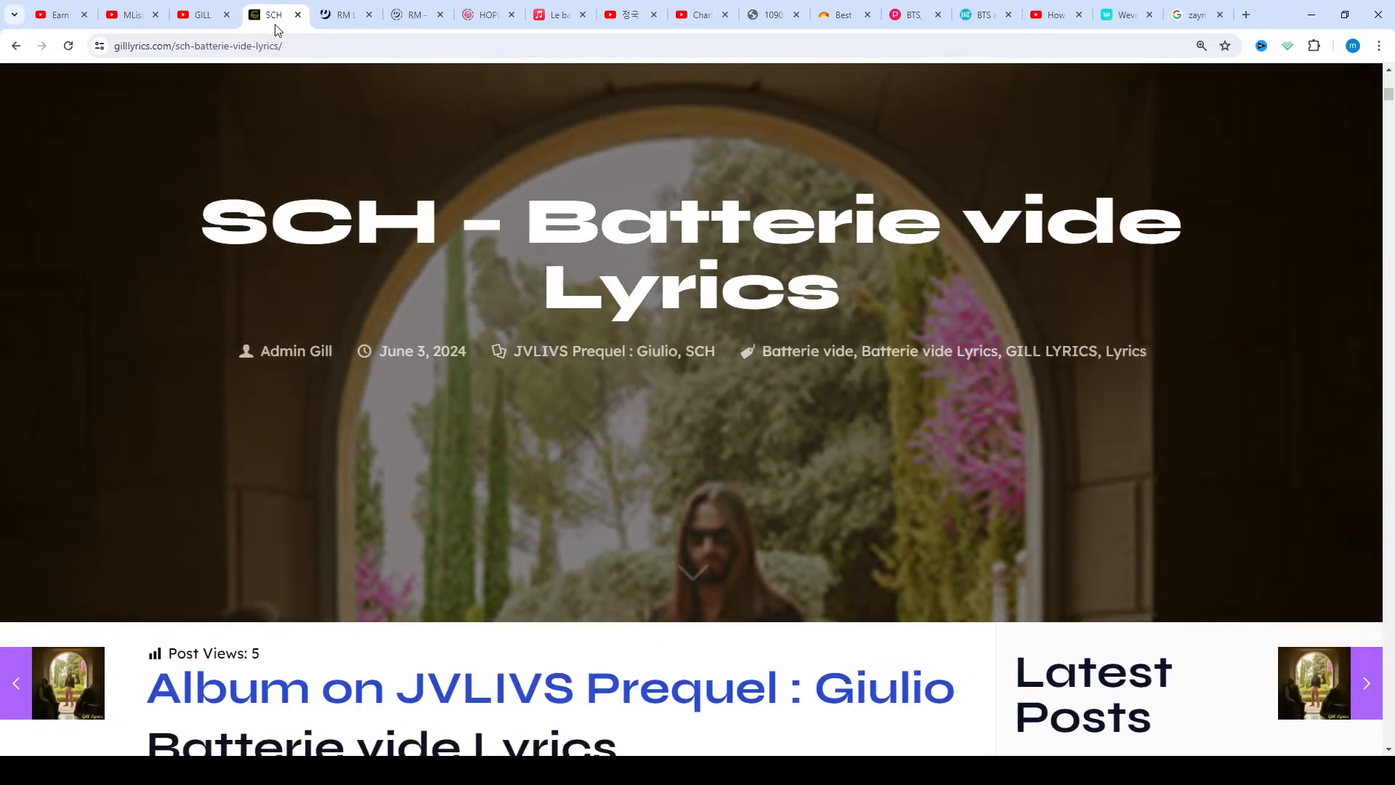
scroll("down", 3)
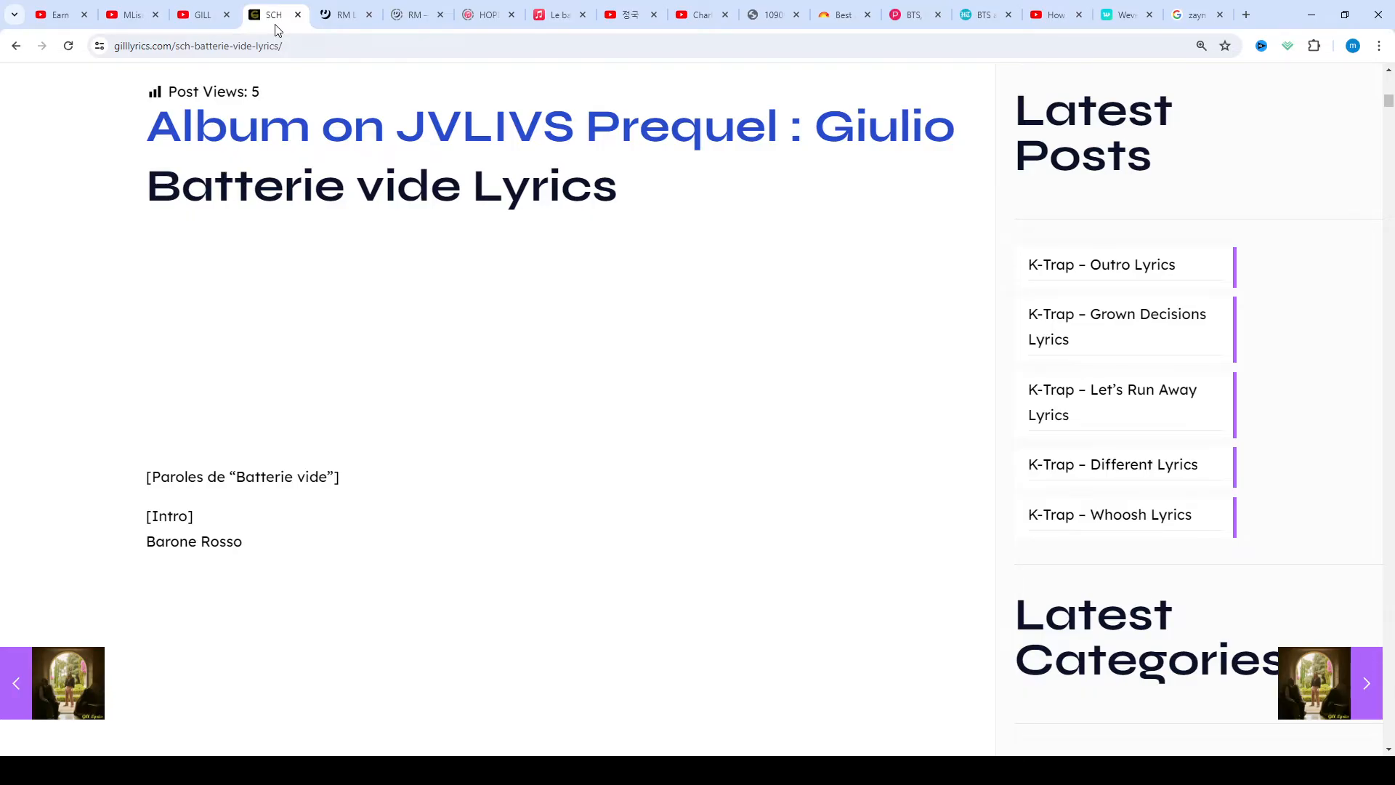
Scroll down through Couplet 1 until the whole first Refrain is visible
scroll("down", 3)
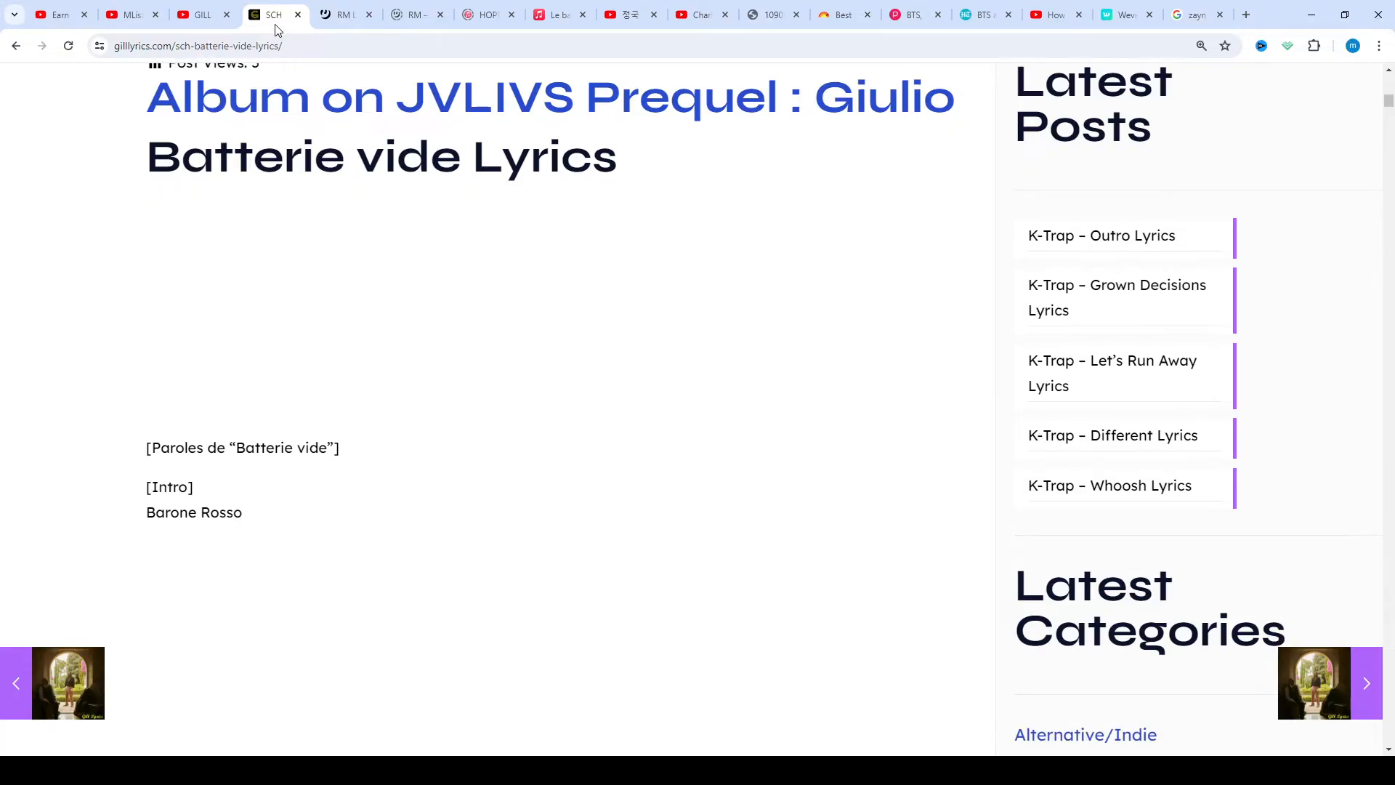
scroll("down", 3)
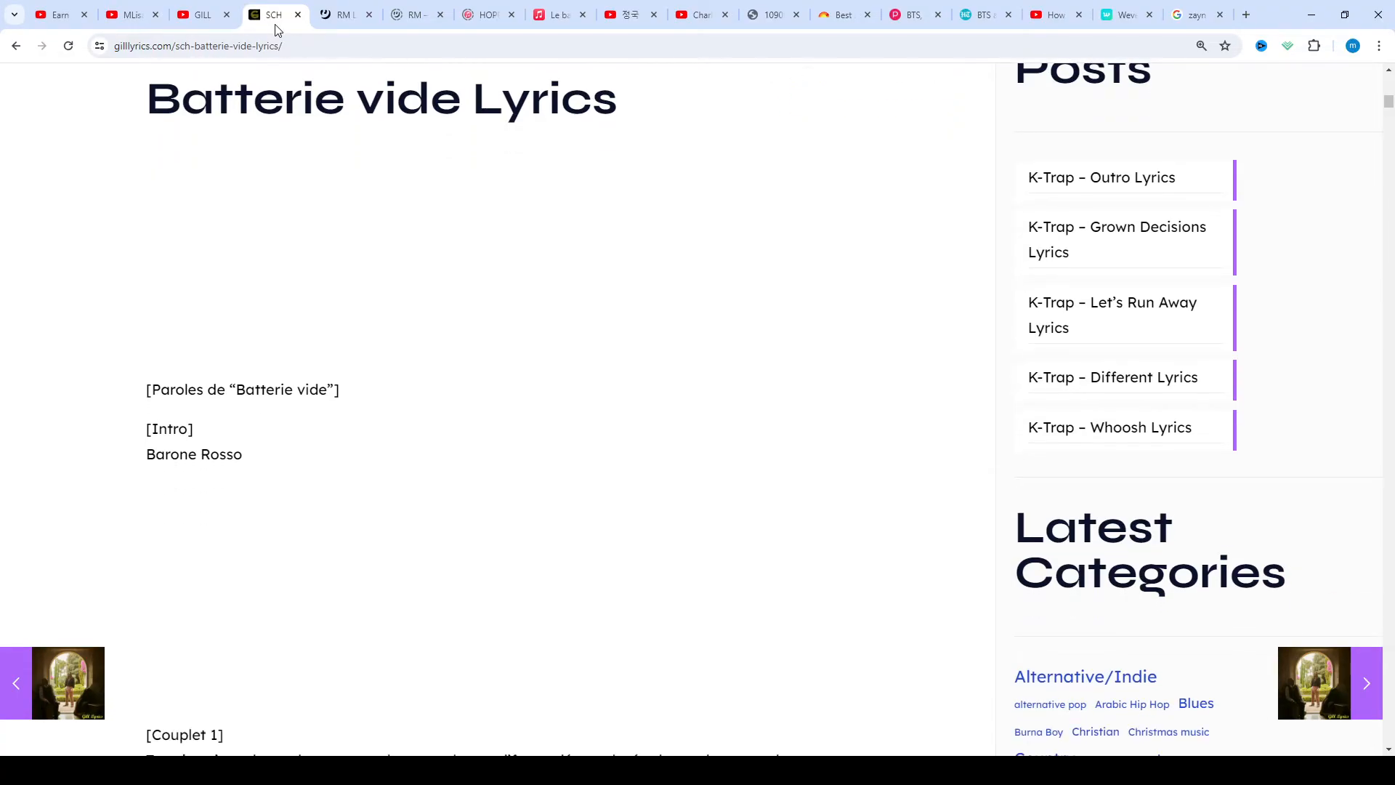
scroll("down", 3)
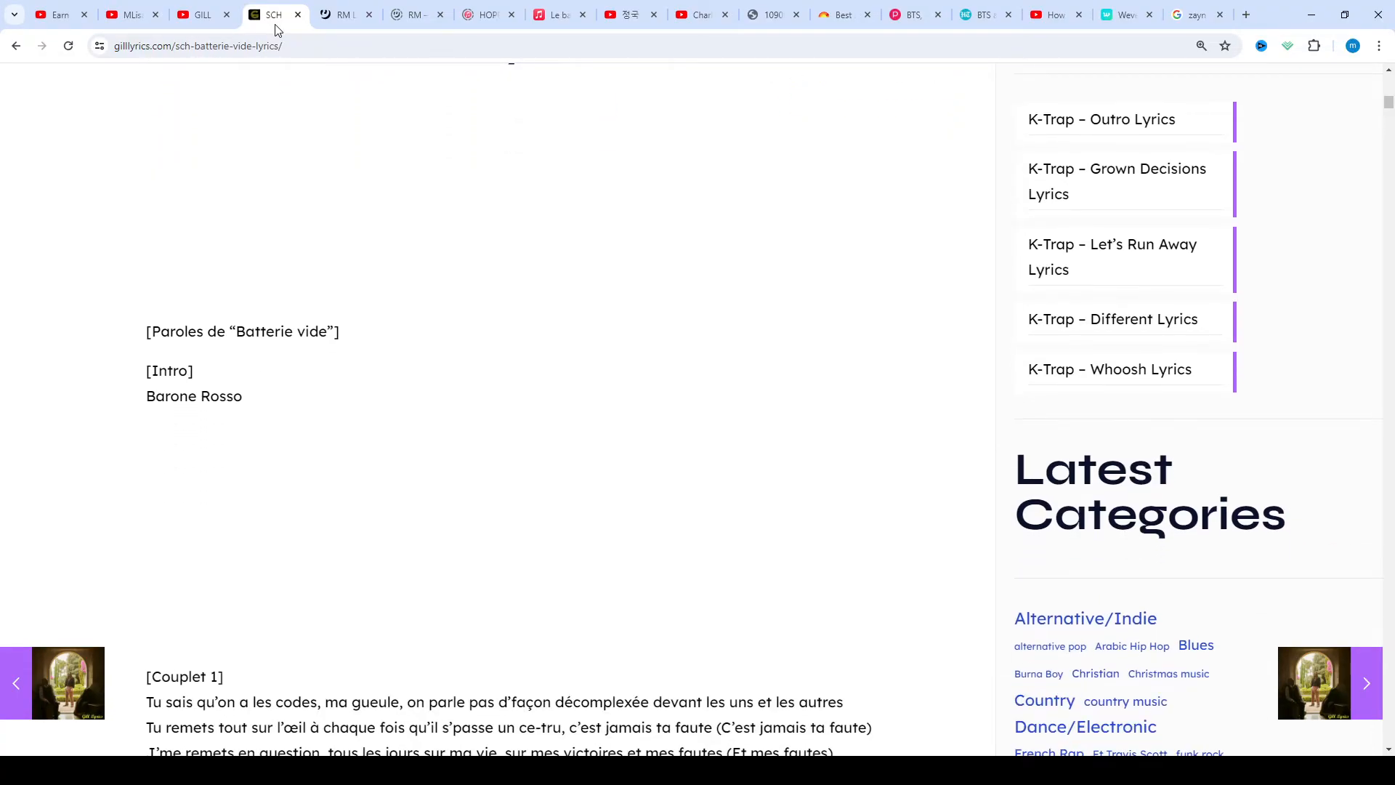
scroll("down", 3)
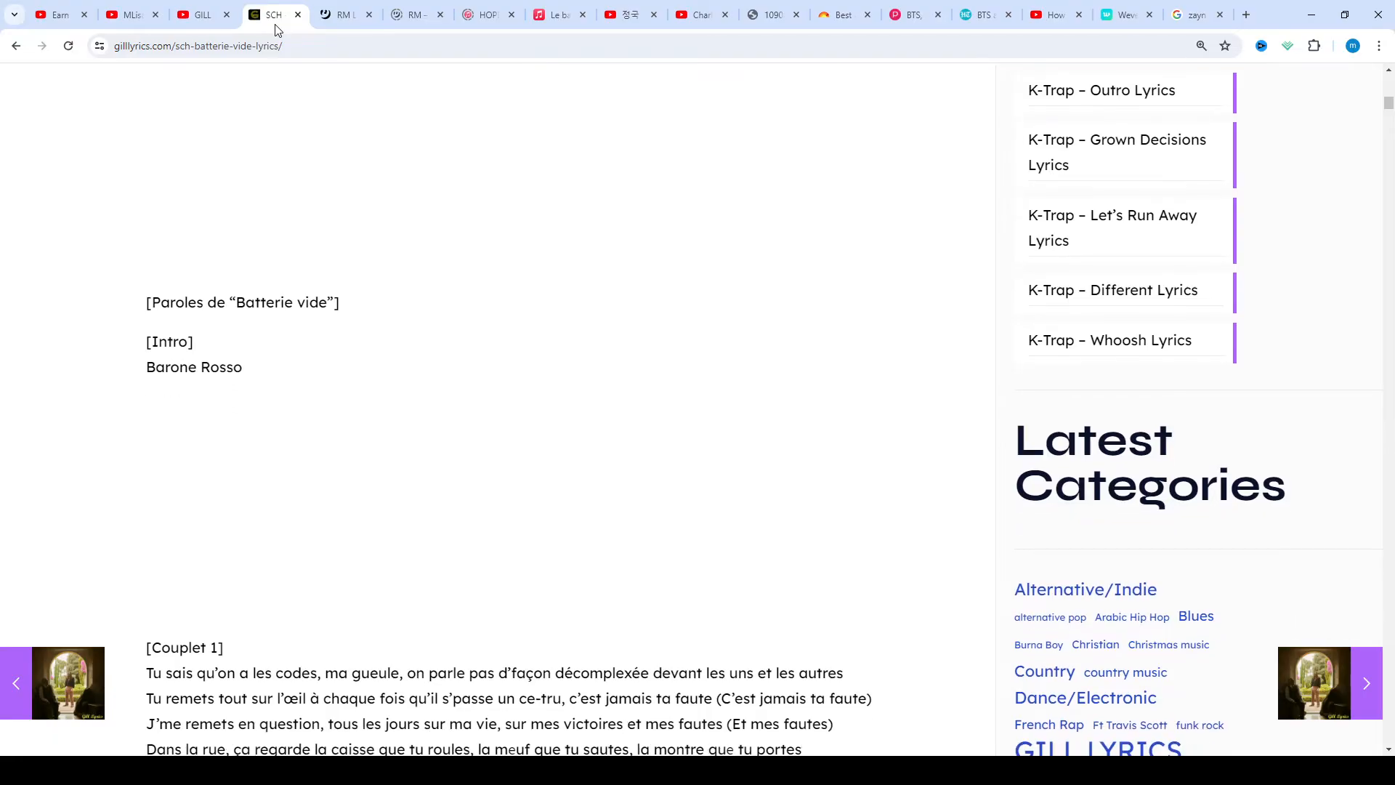
scroll("down", 3)
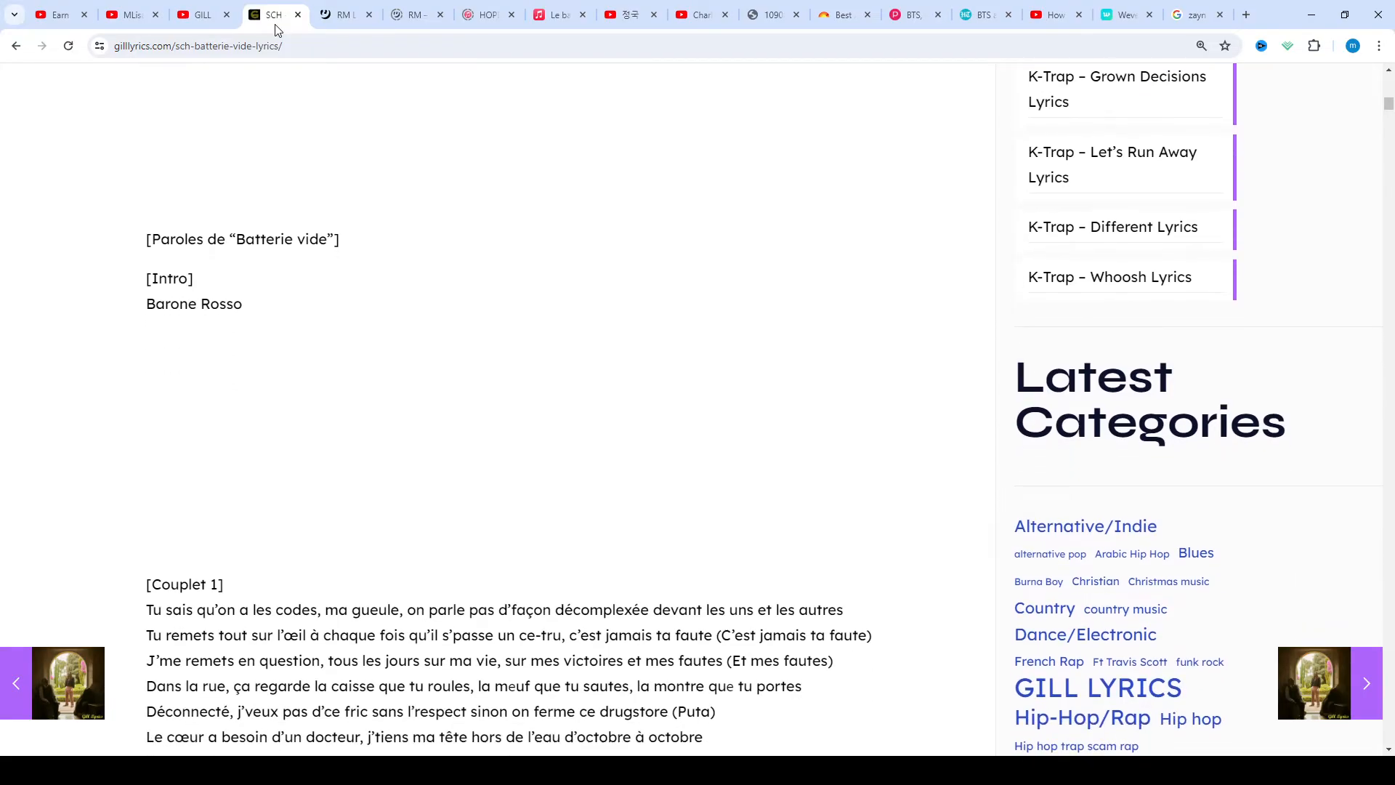
scroll("down", 3)
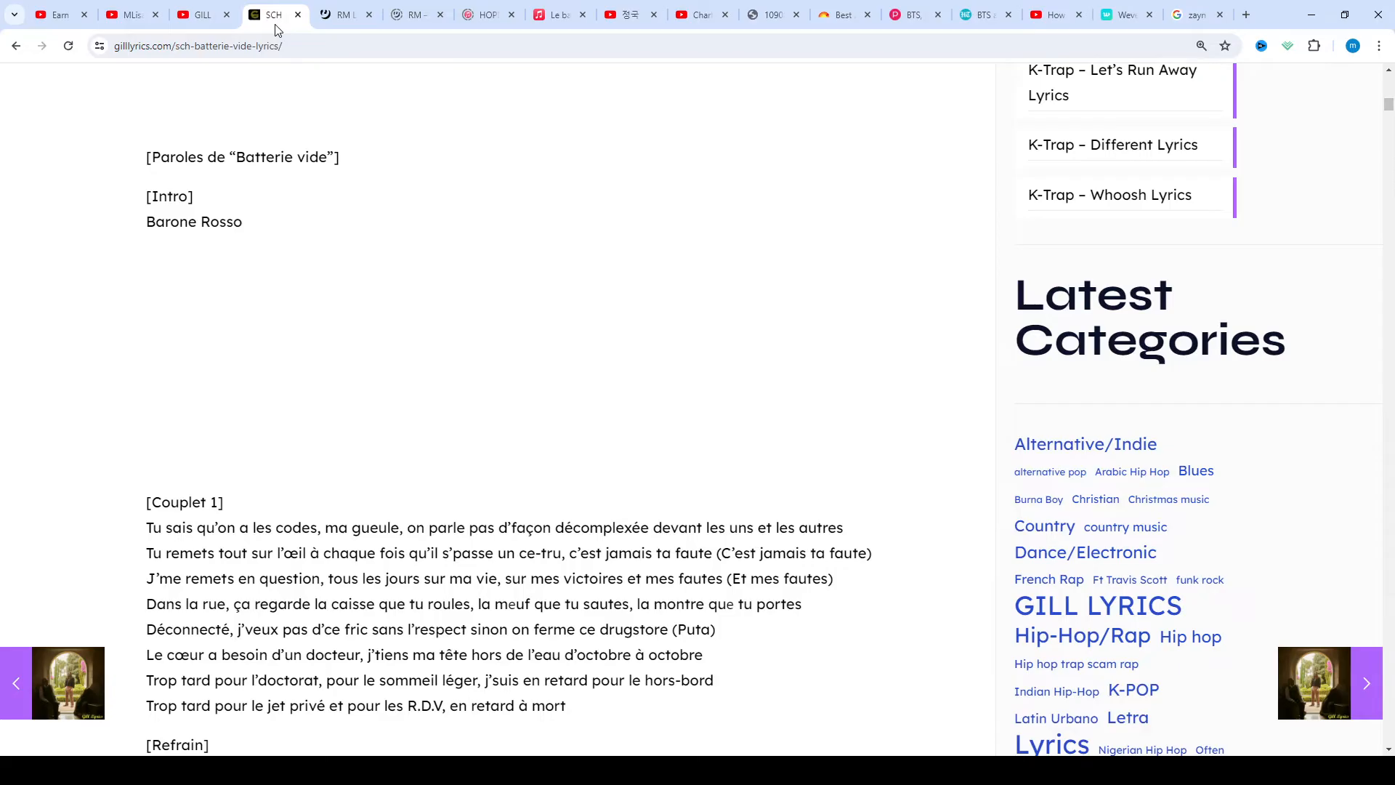
scroll("down", 3)
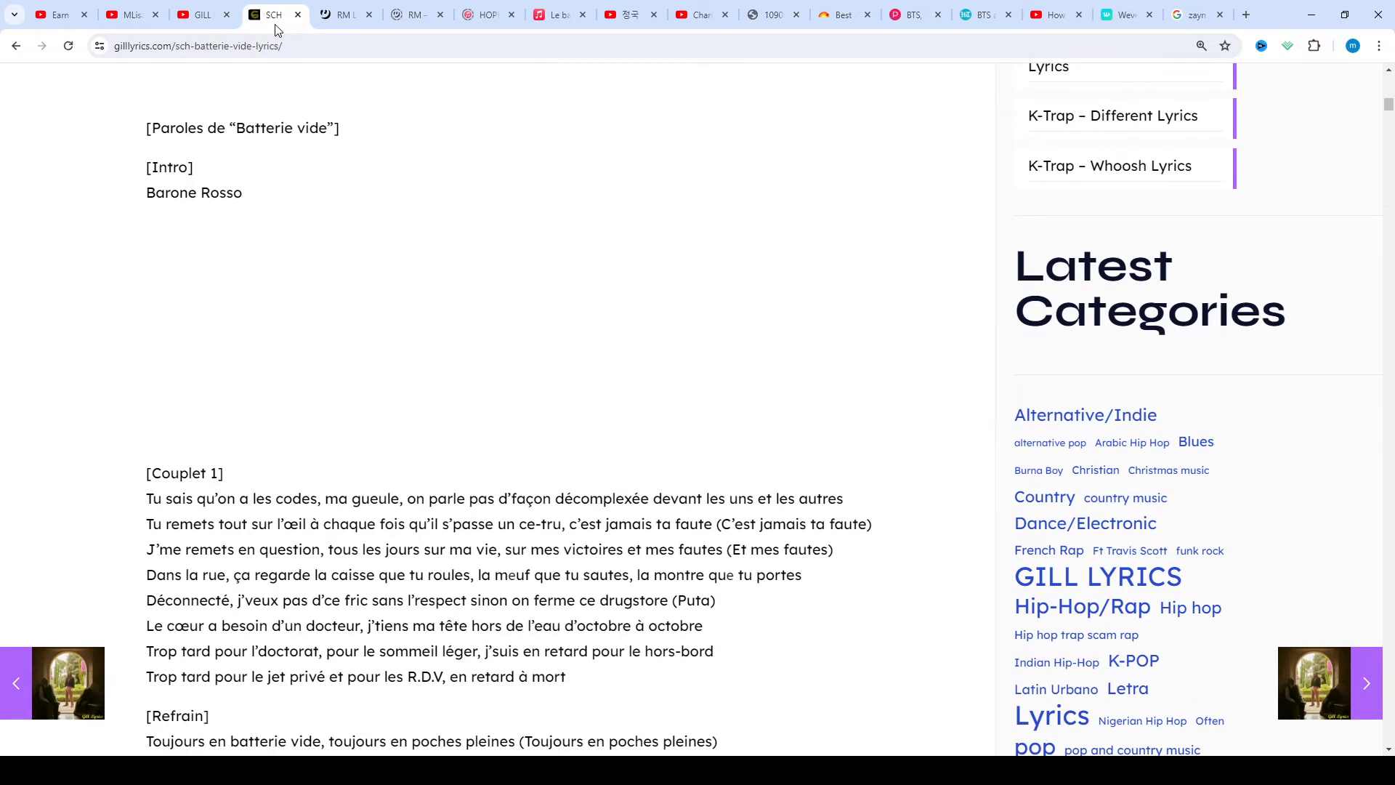
scroll("down", 3)
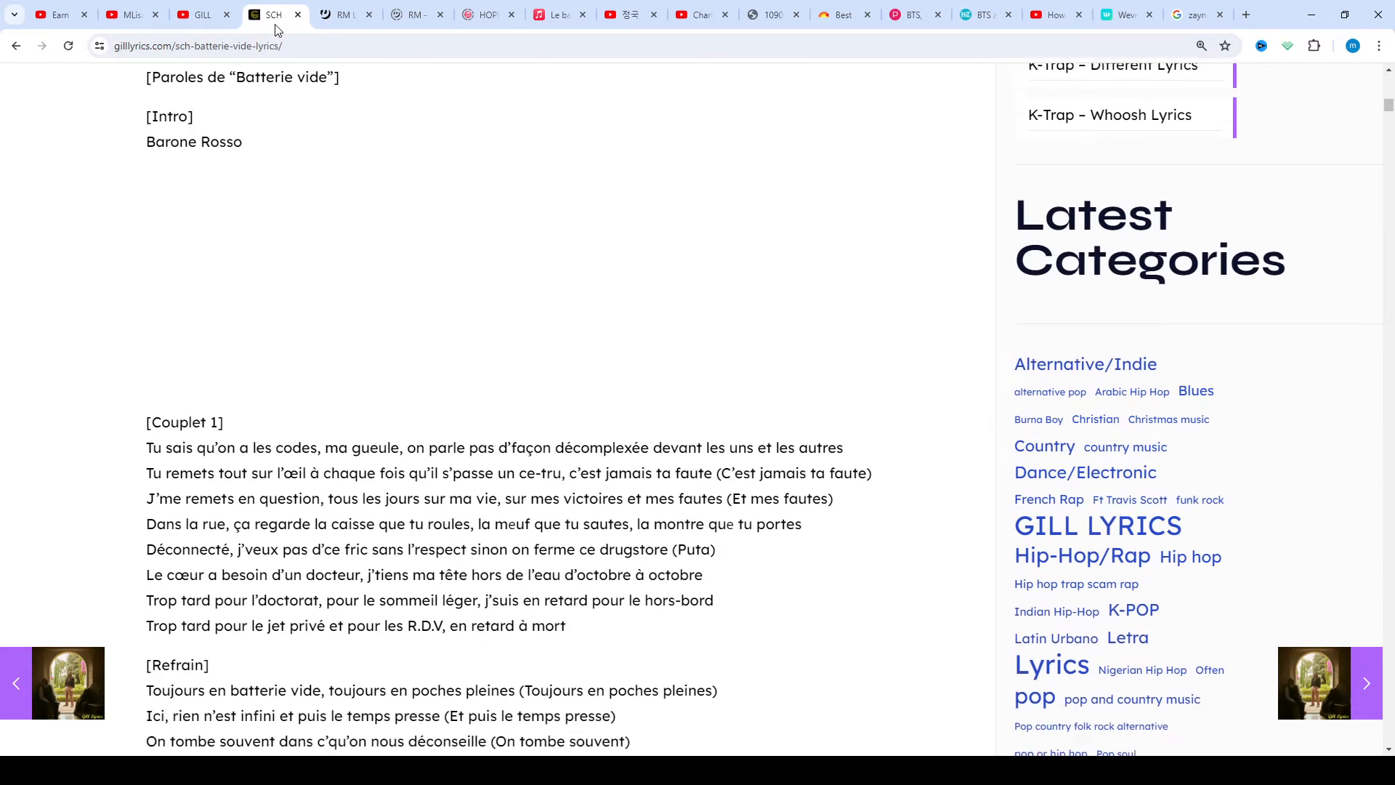
scroll("down", 3)
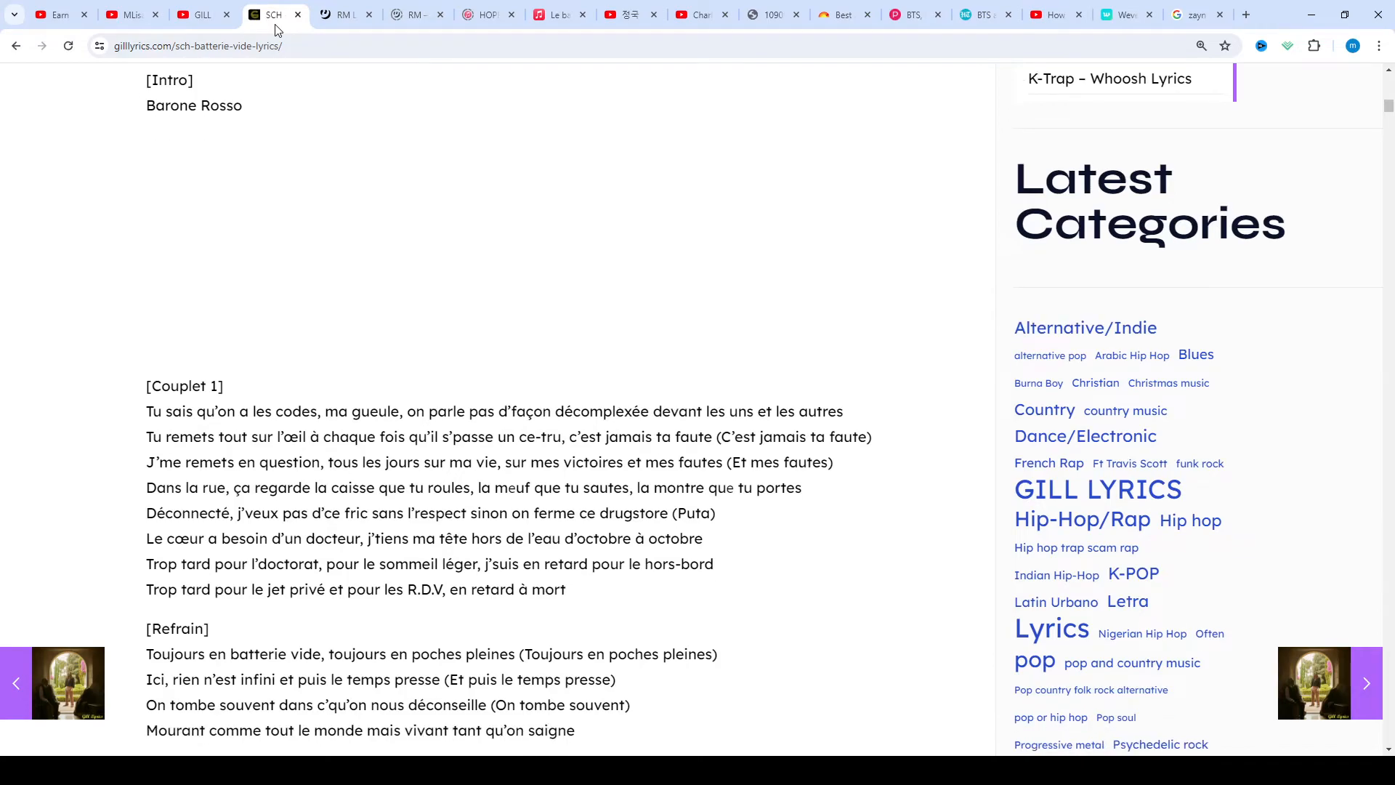
scroll("down", 3)
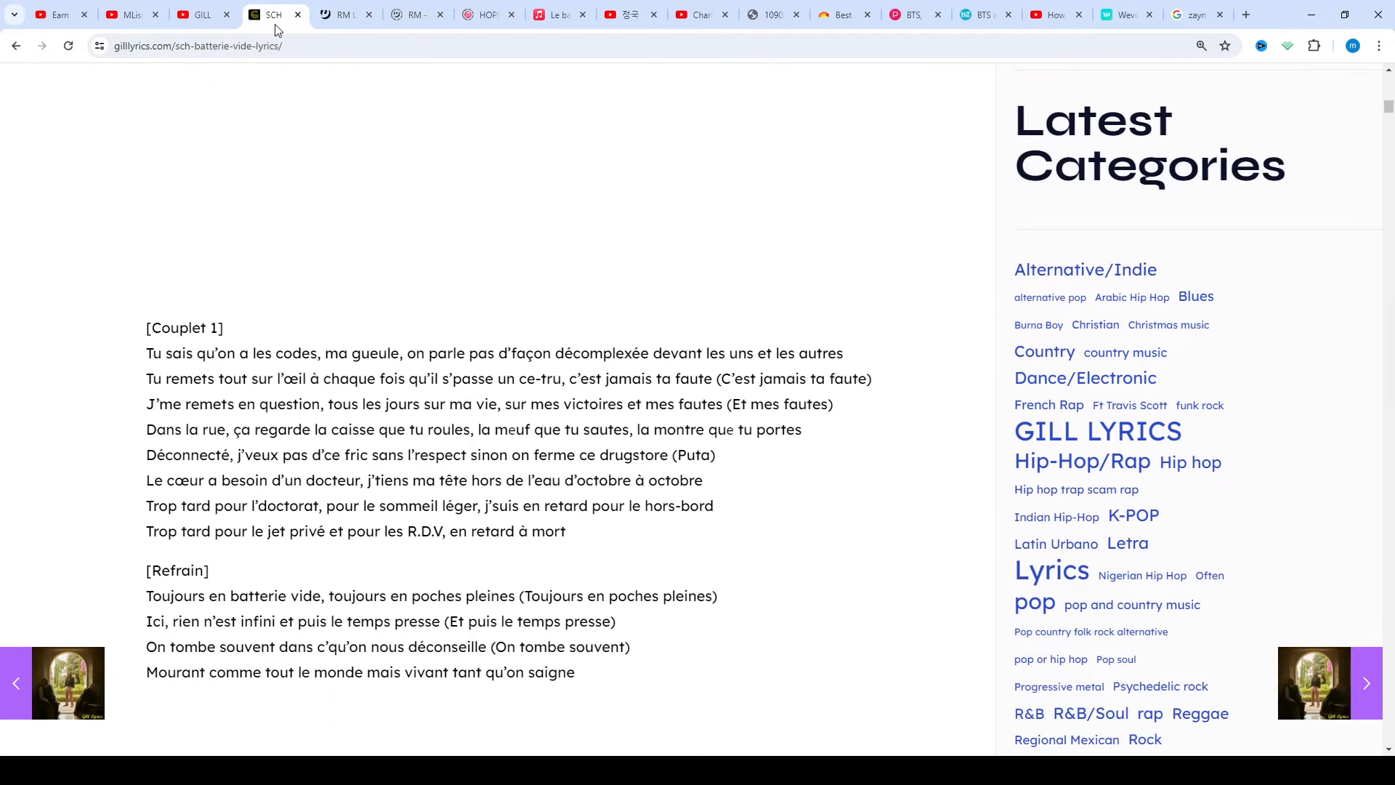
scroll("down", 3)
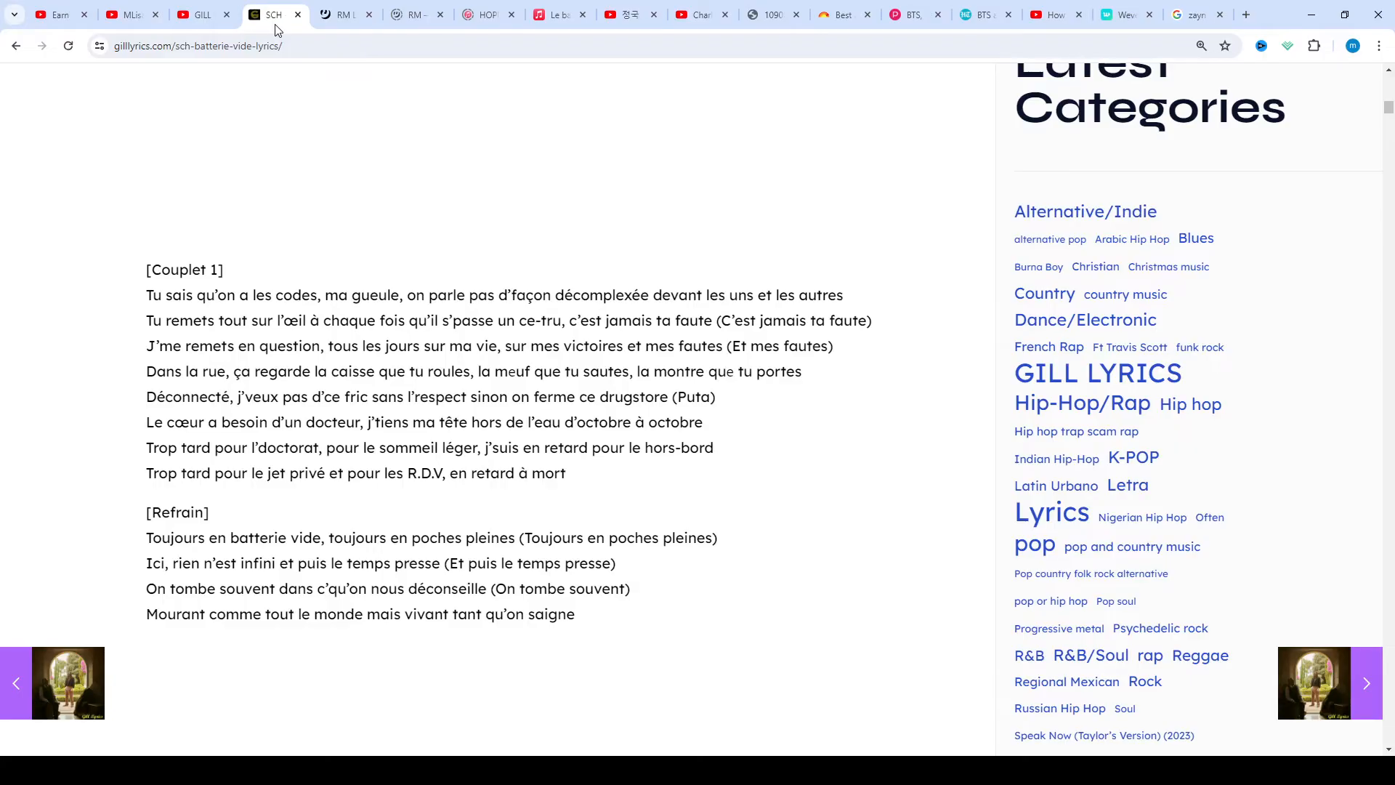
scroll("down", 3)
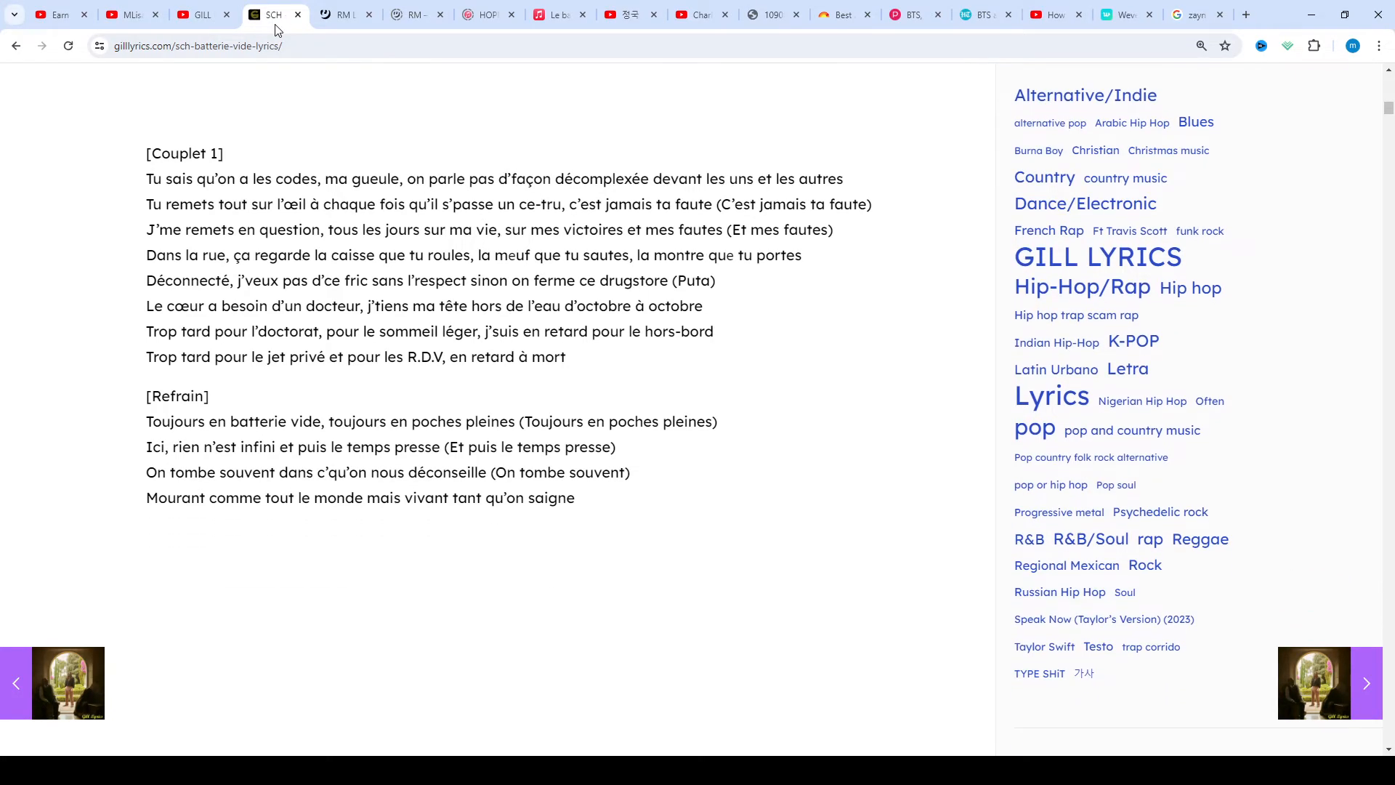
Scroll past the first refrain to show the [Pont] and complete [Couplet 2] sections
scroll("down", 3)
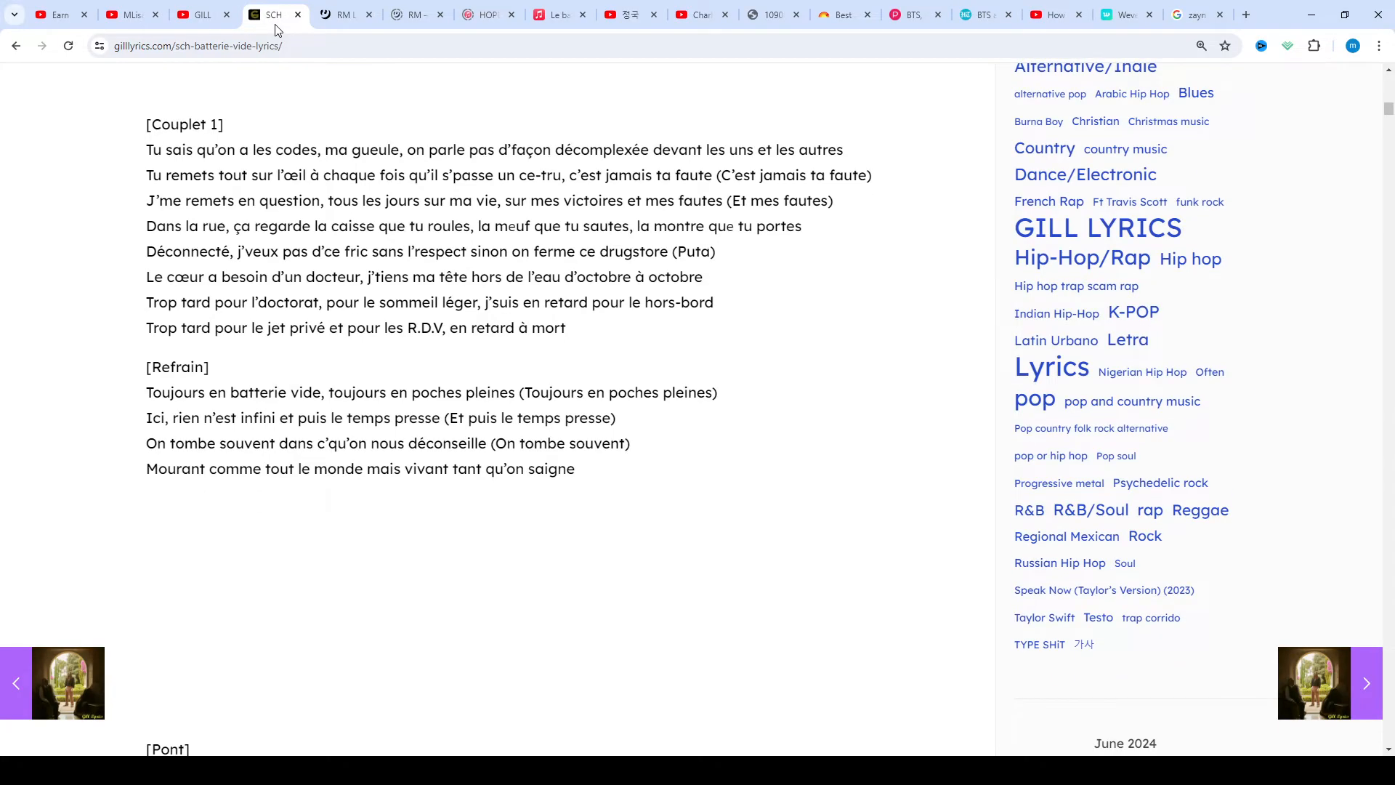
scroll("down", 3)
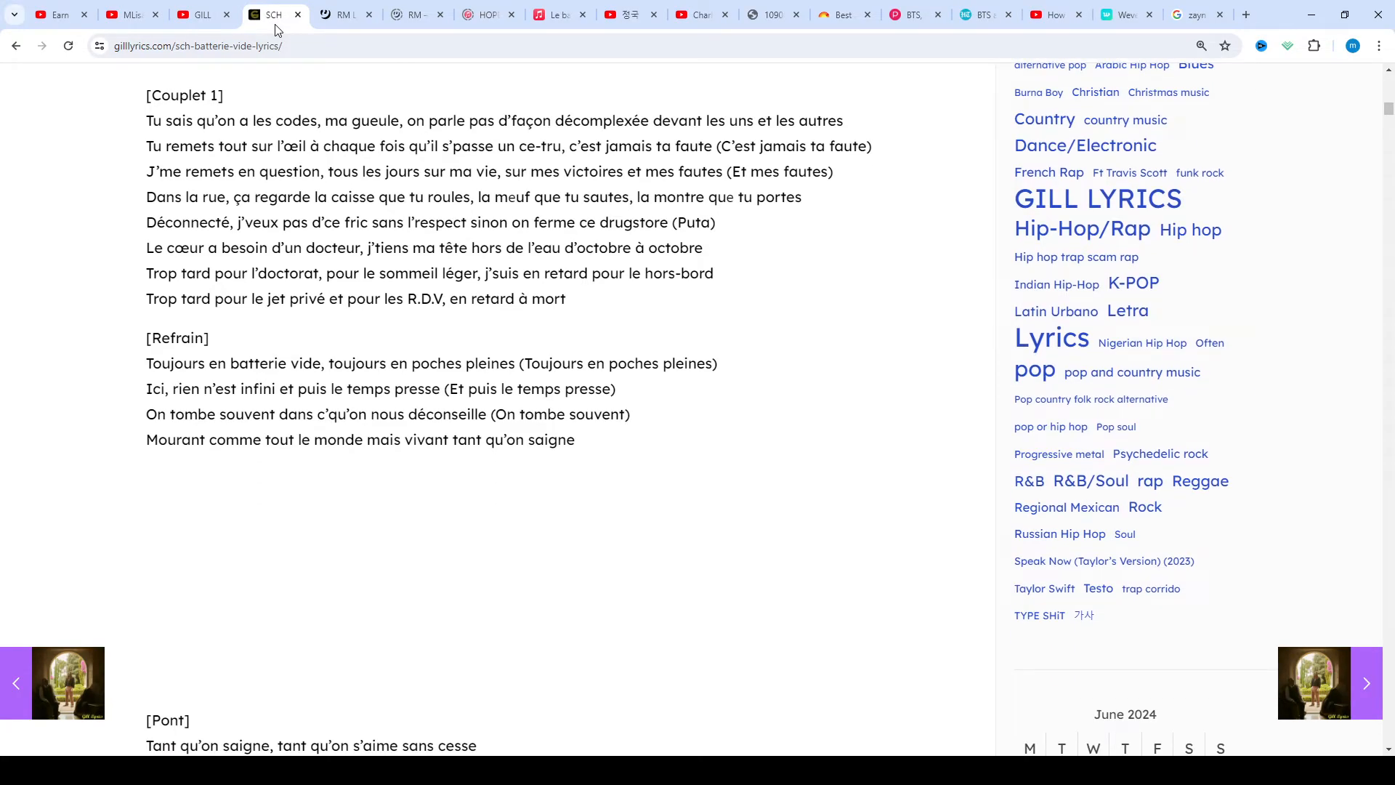
scroll("down", 3)
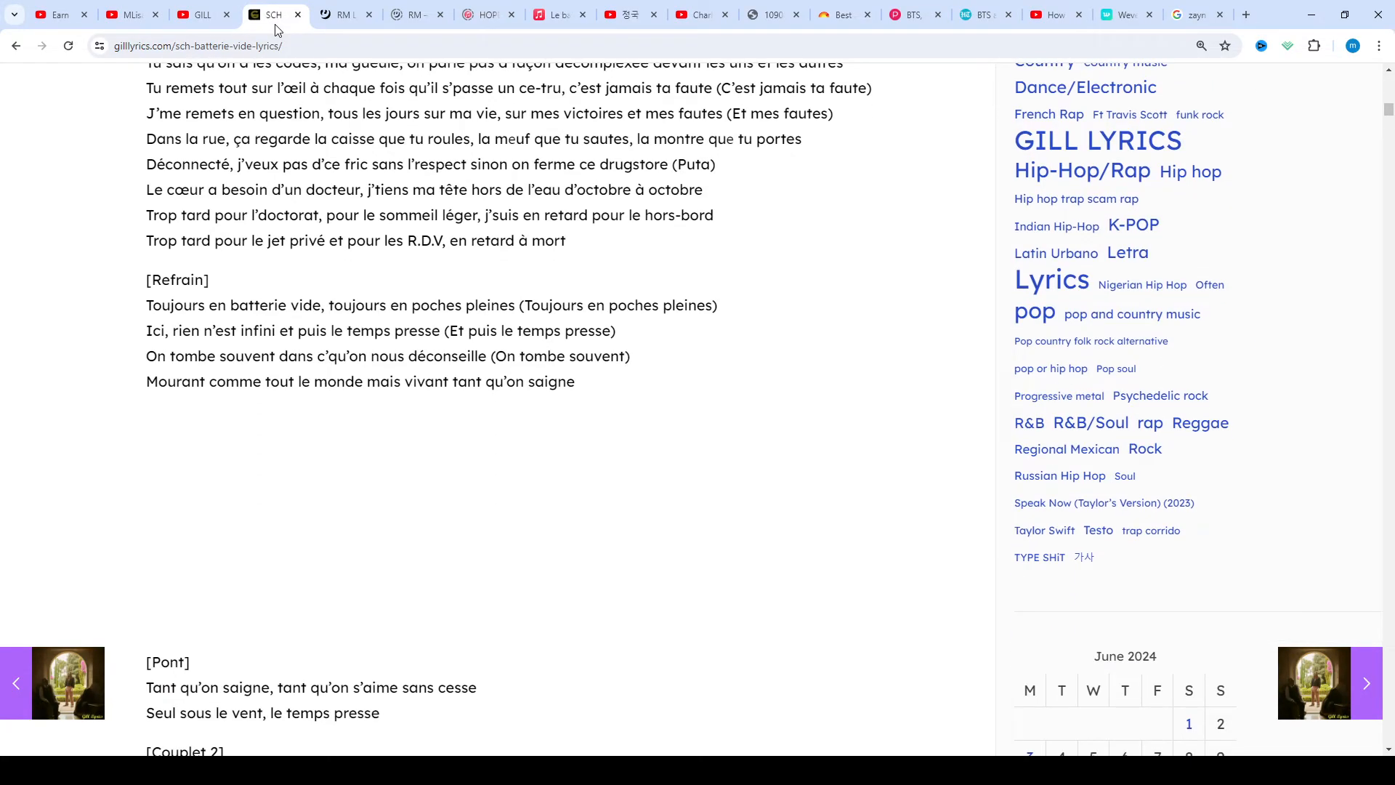
scroll("down", 3)
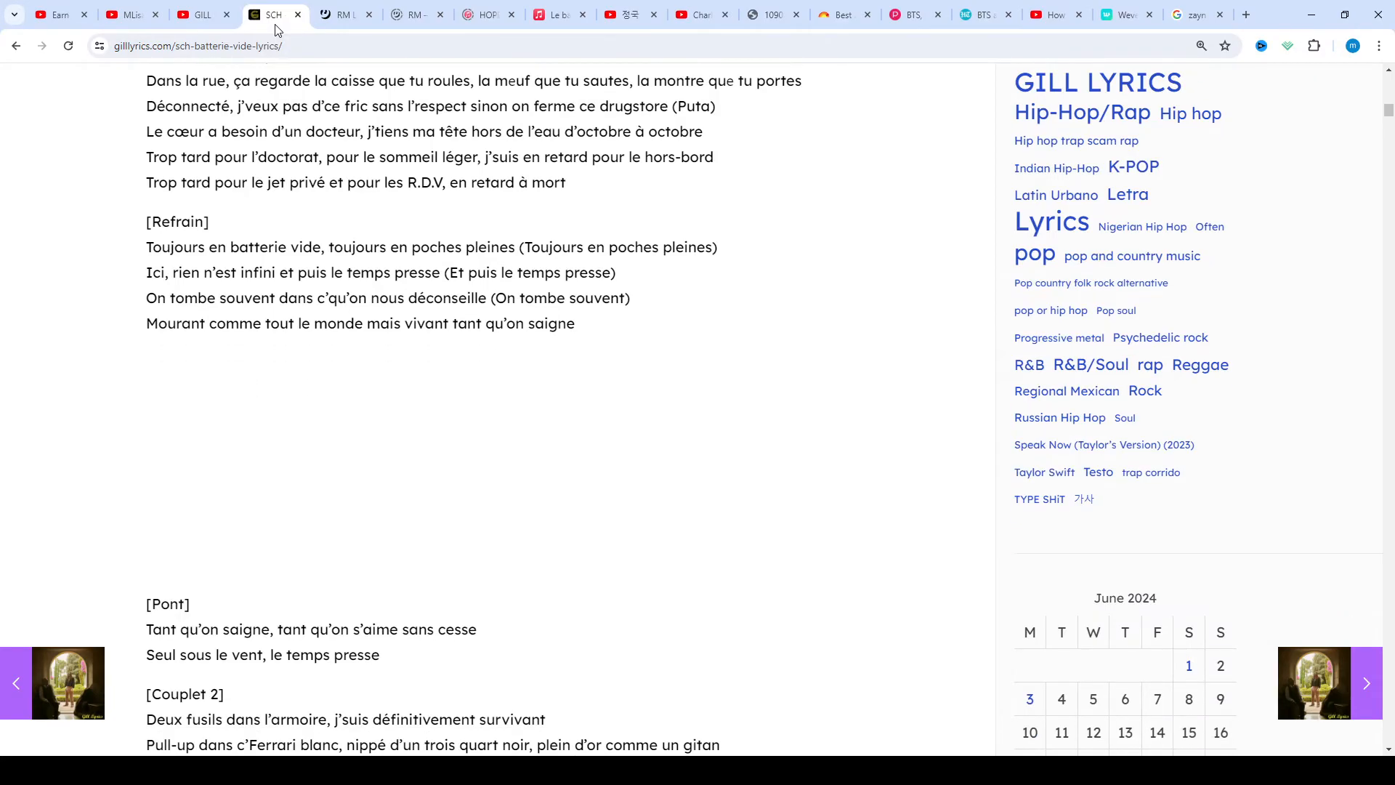
scroll("down", 3)
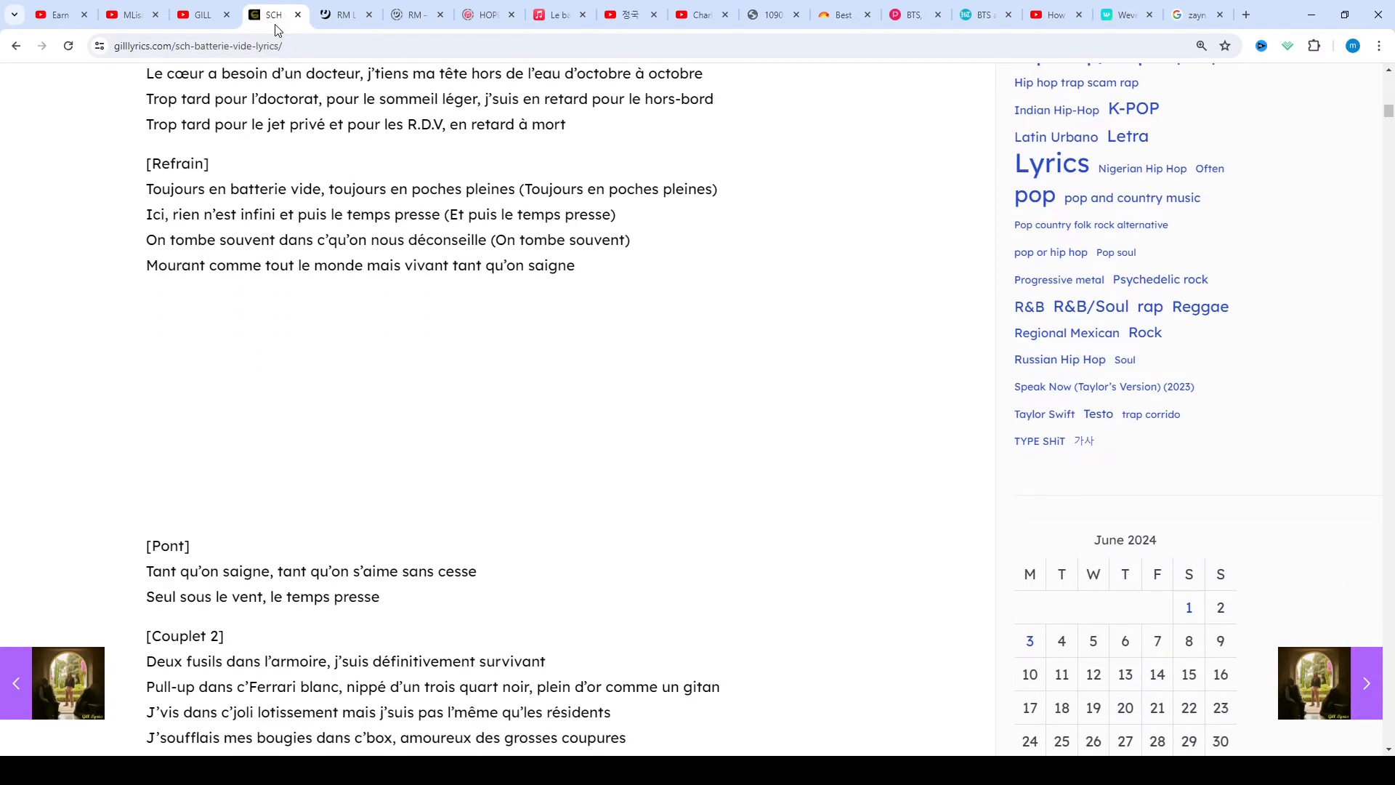
scroll("down", 3)
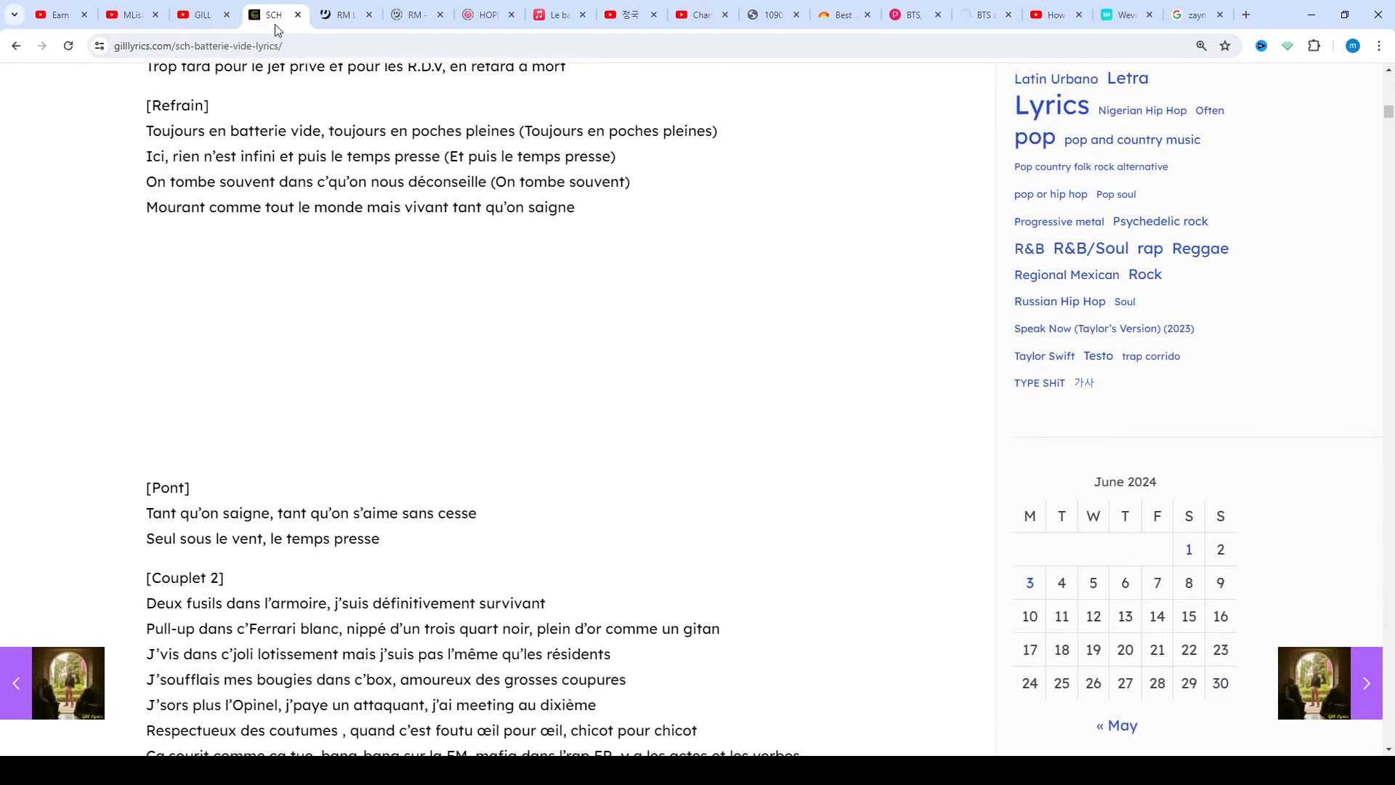
scroll("down", 3)
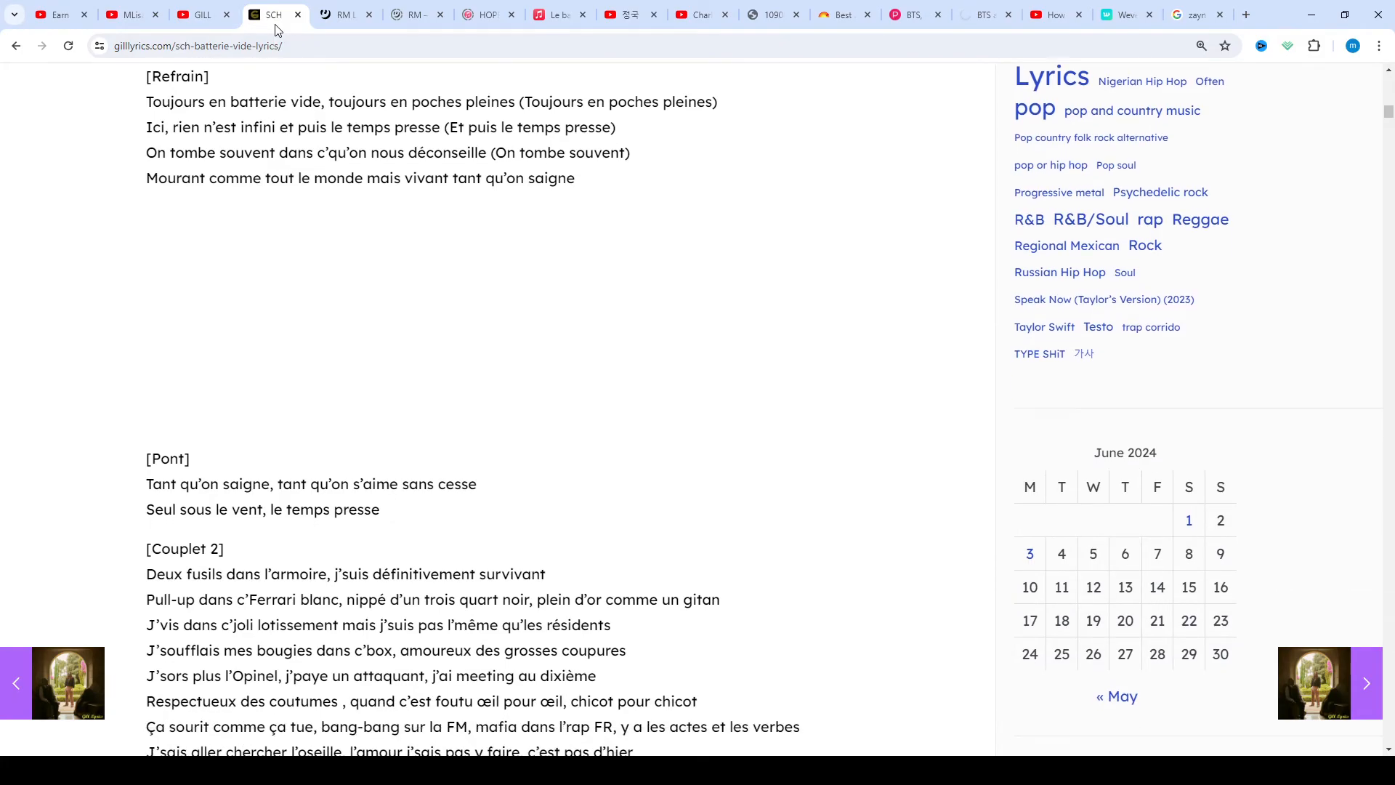
scroll("down", 3)
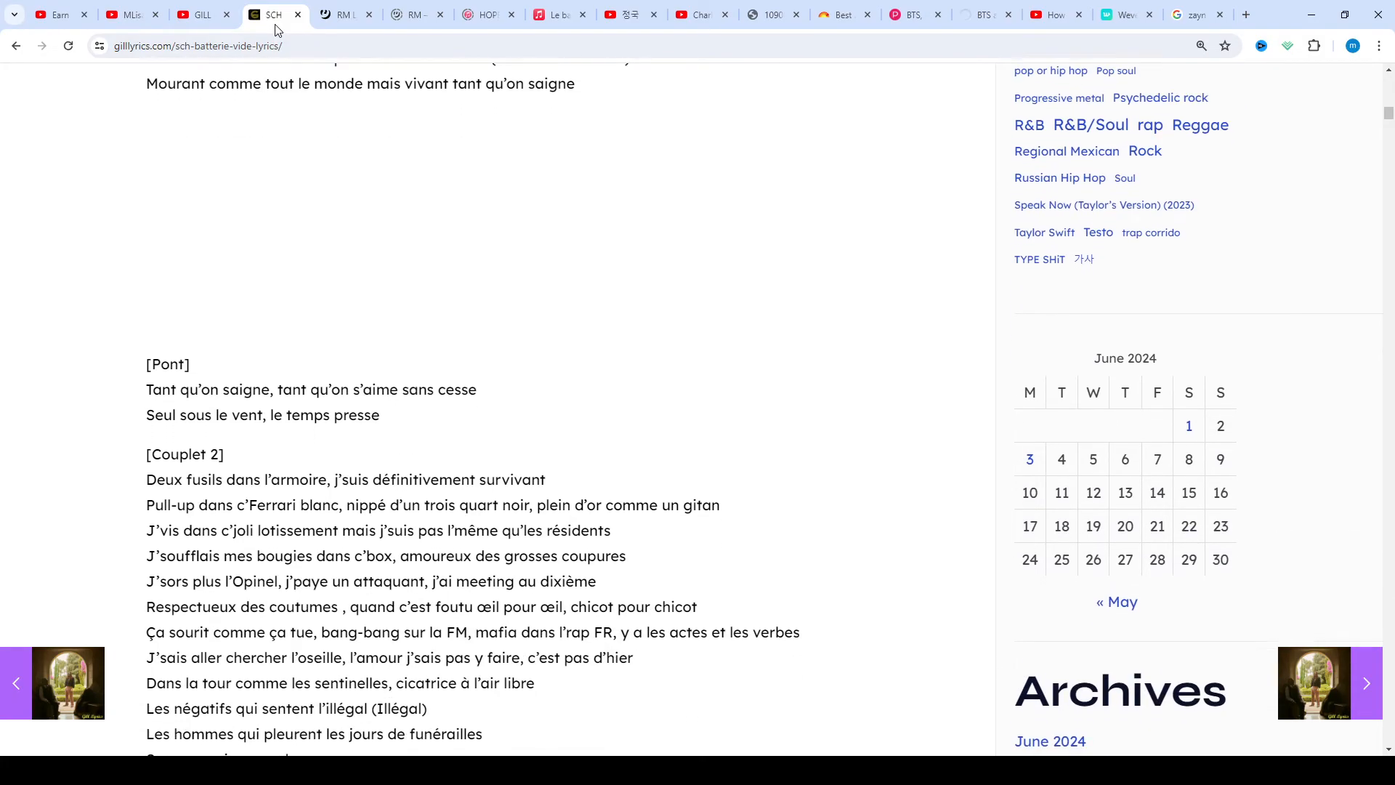
scroll("down", 3)
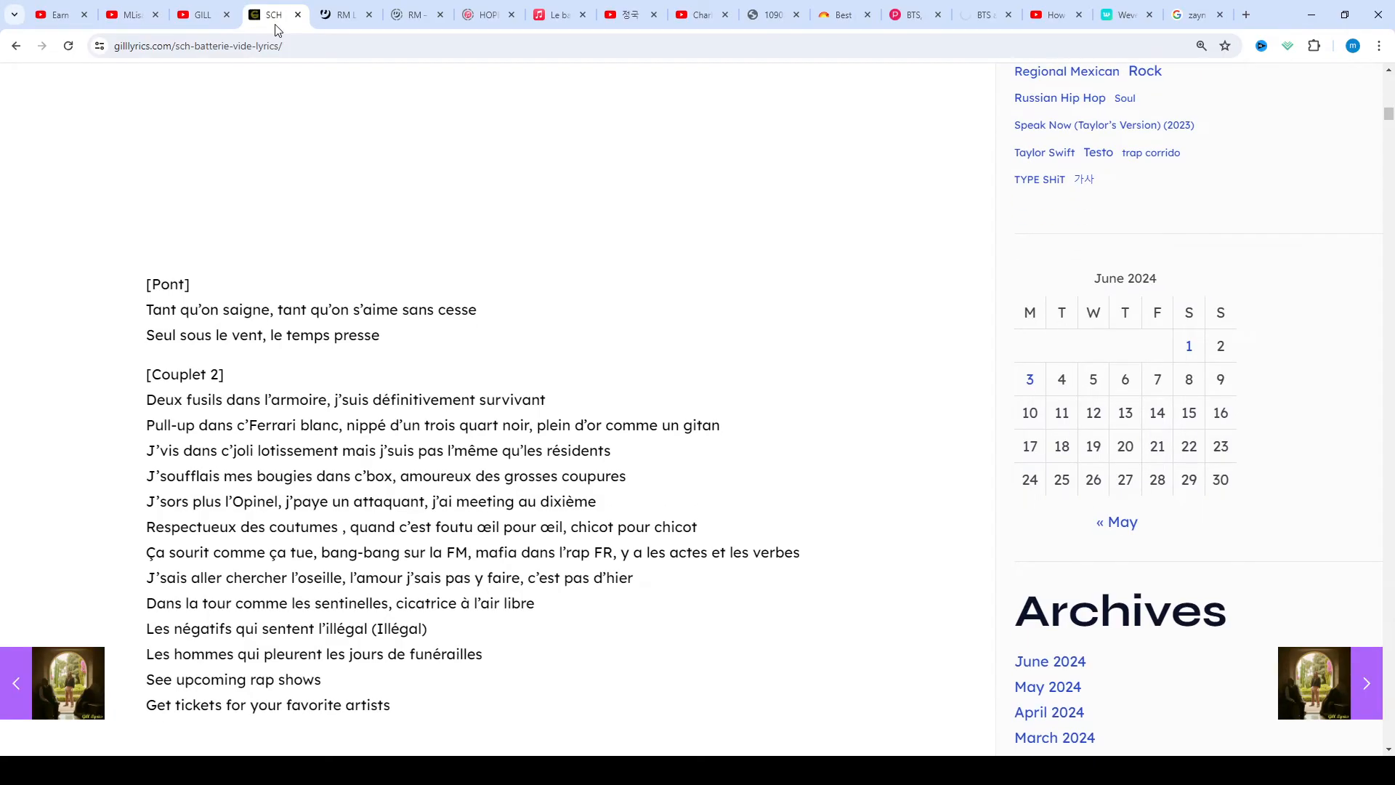
scroll("down", 3)
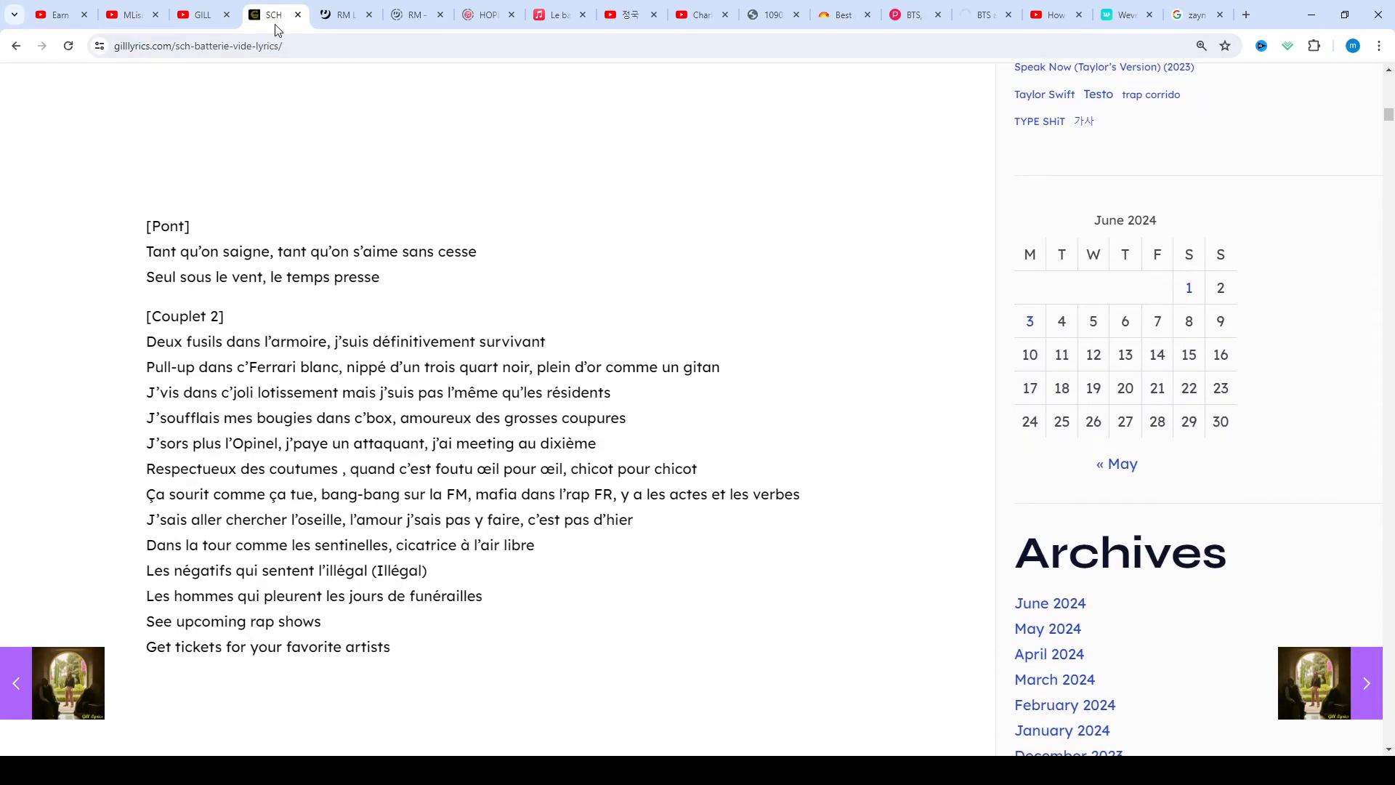
scroll("down", 3)
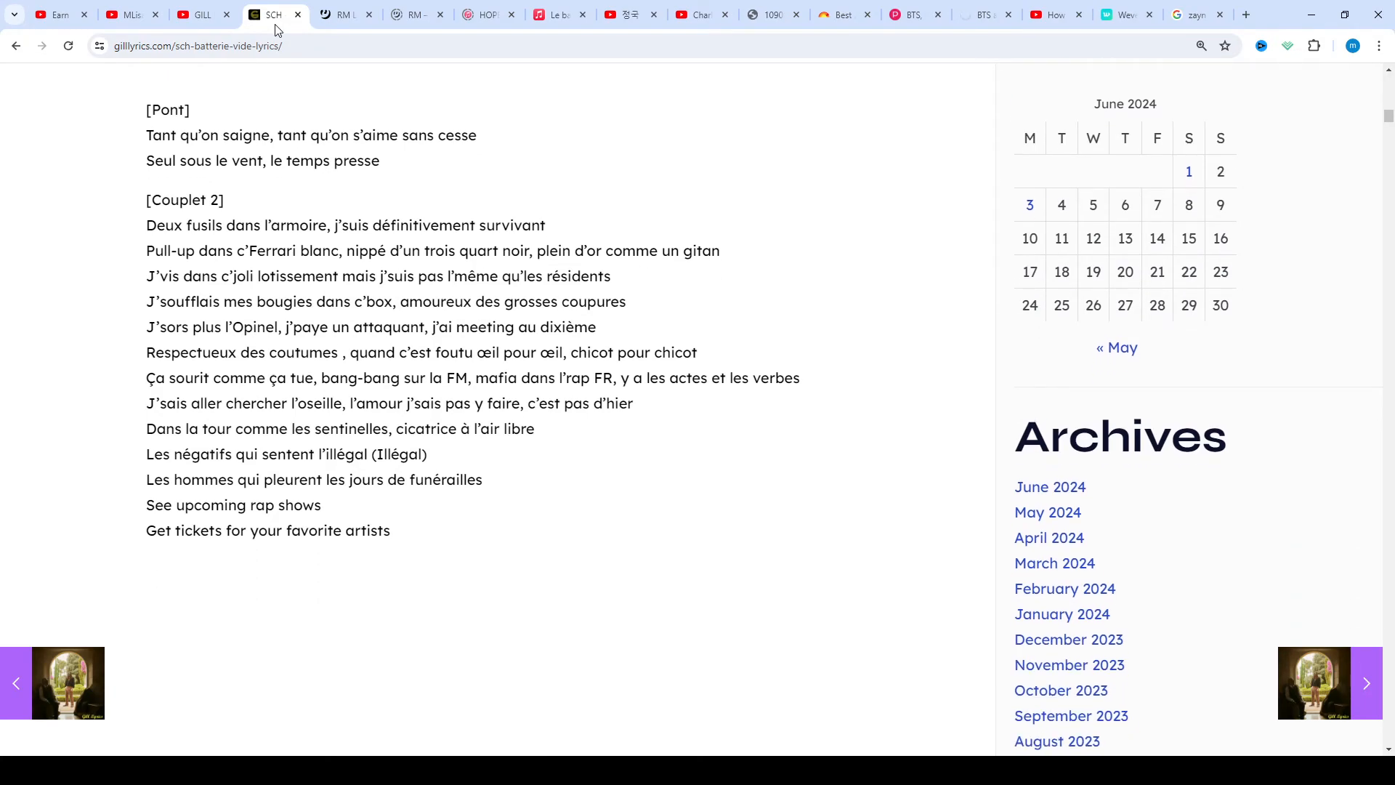
Scroll down to the final [Refrain] and the Share bar beneath the lyrics
scroll("down", 3)
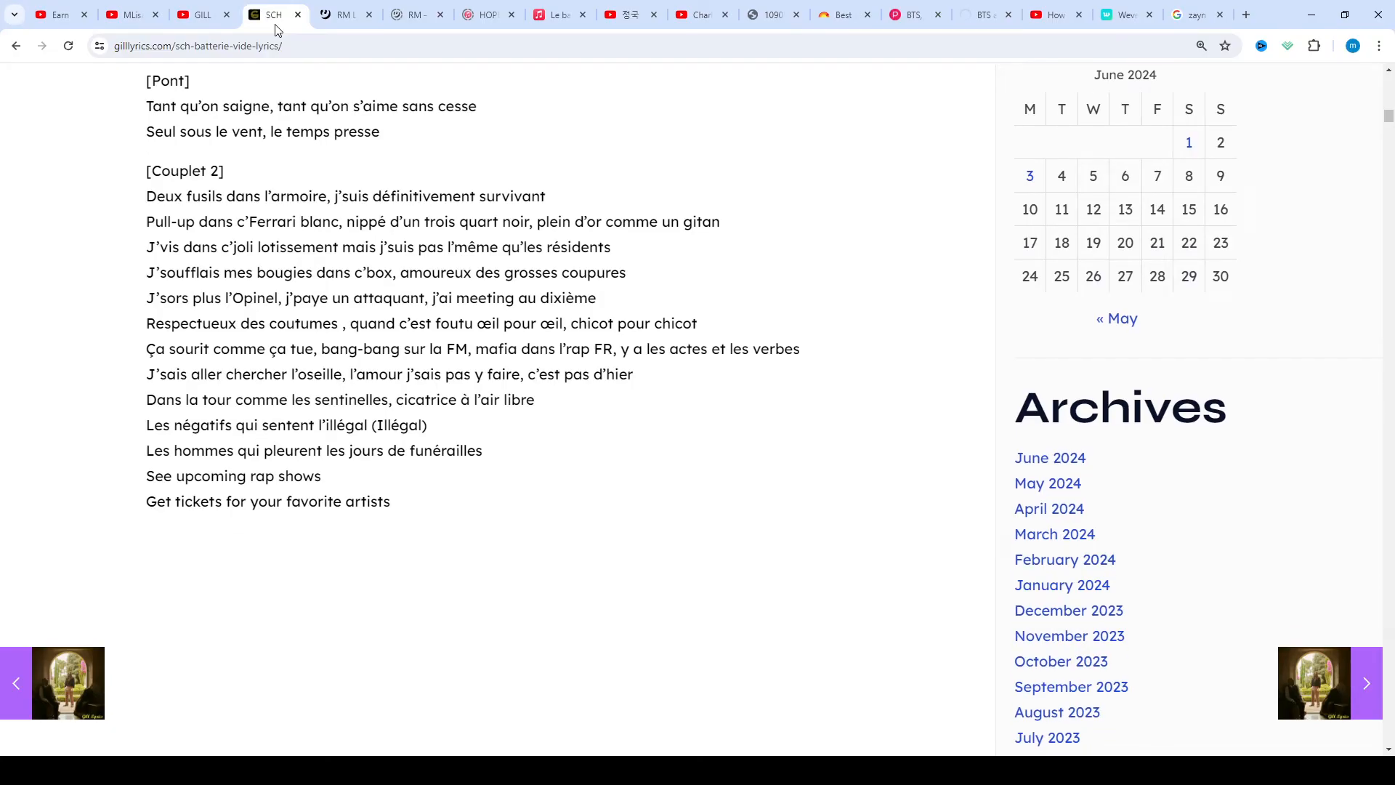
scroll("down", 3)
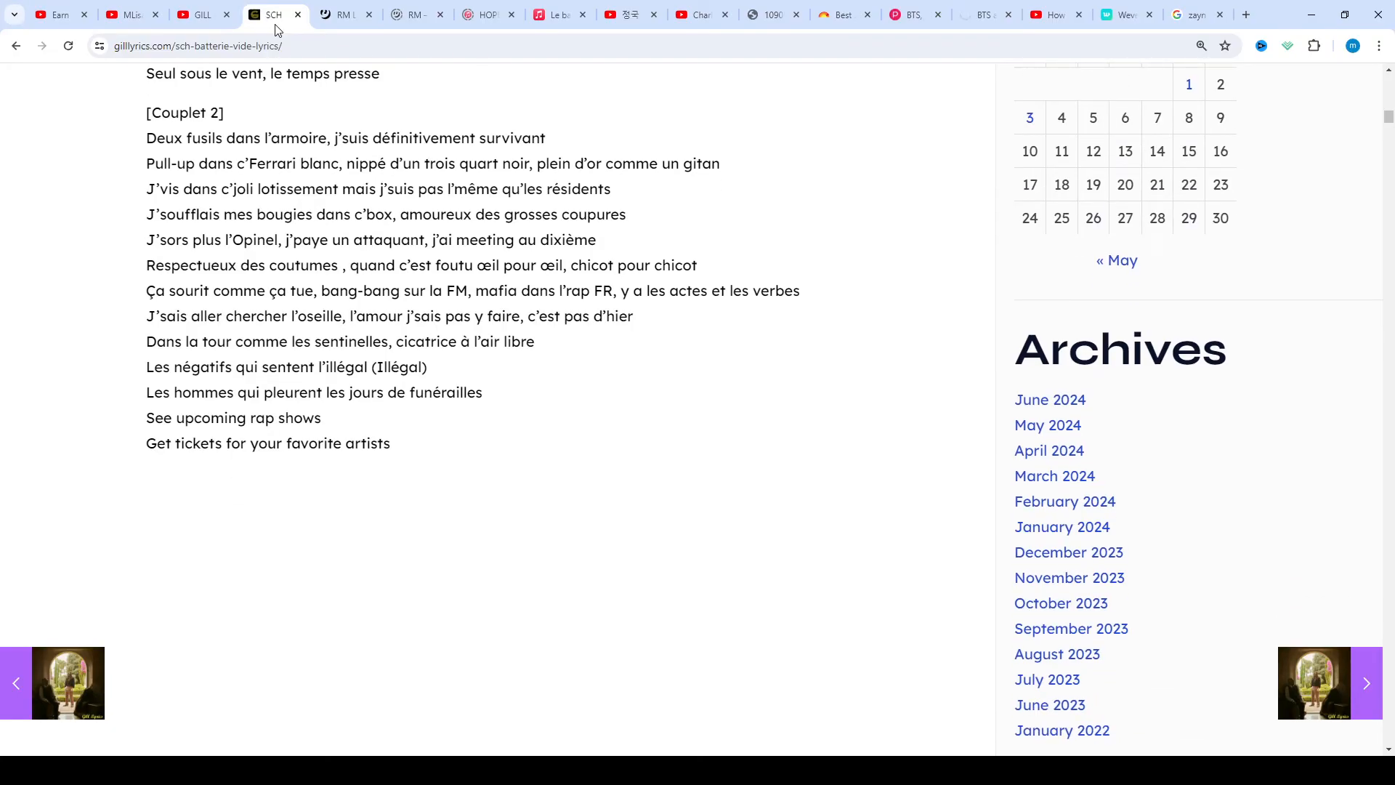
scroll("down", 3)
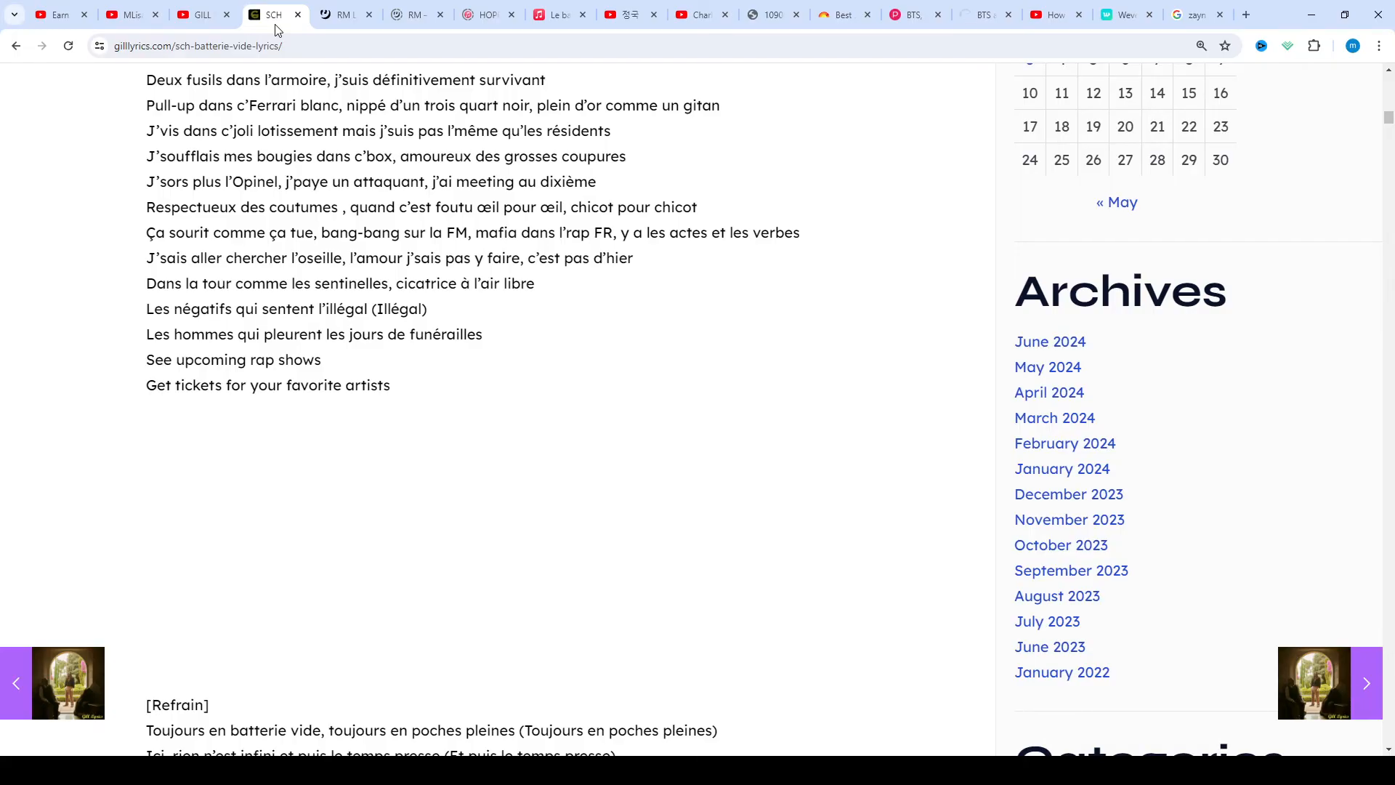
scroll("down", 3)
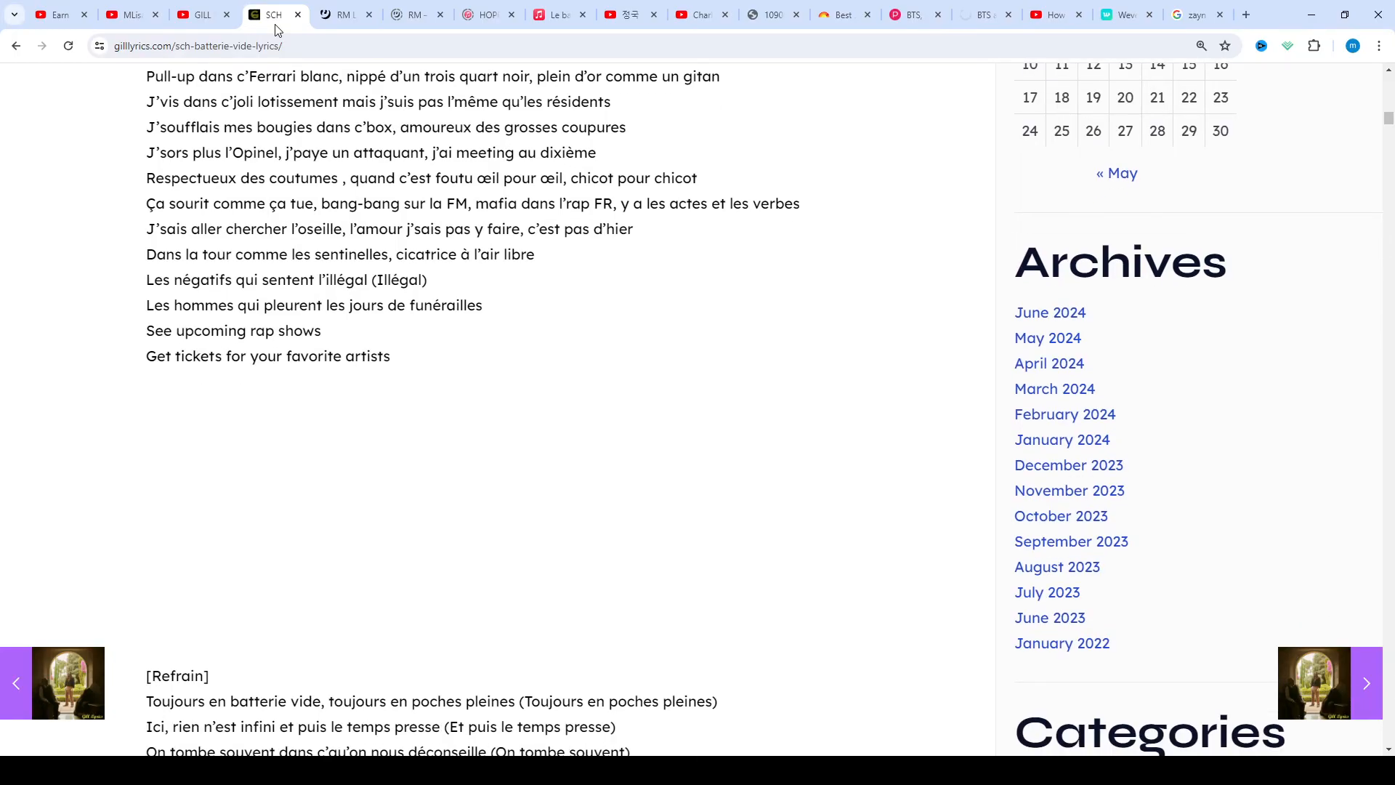
scroll("down", 3)
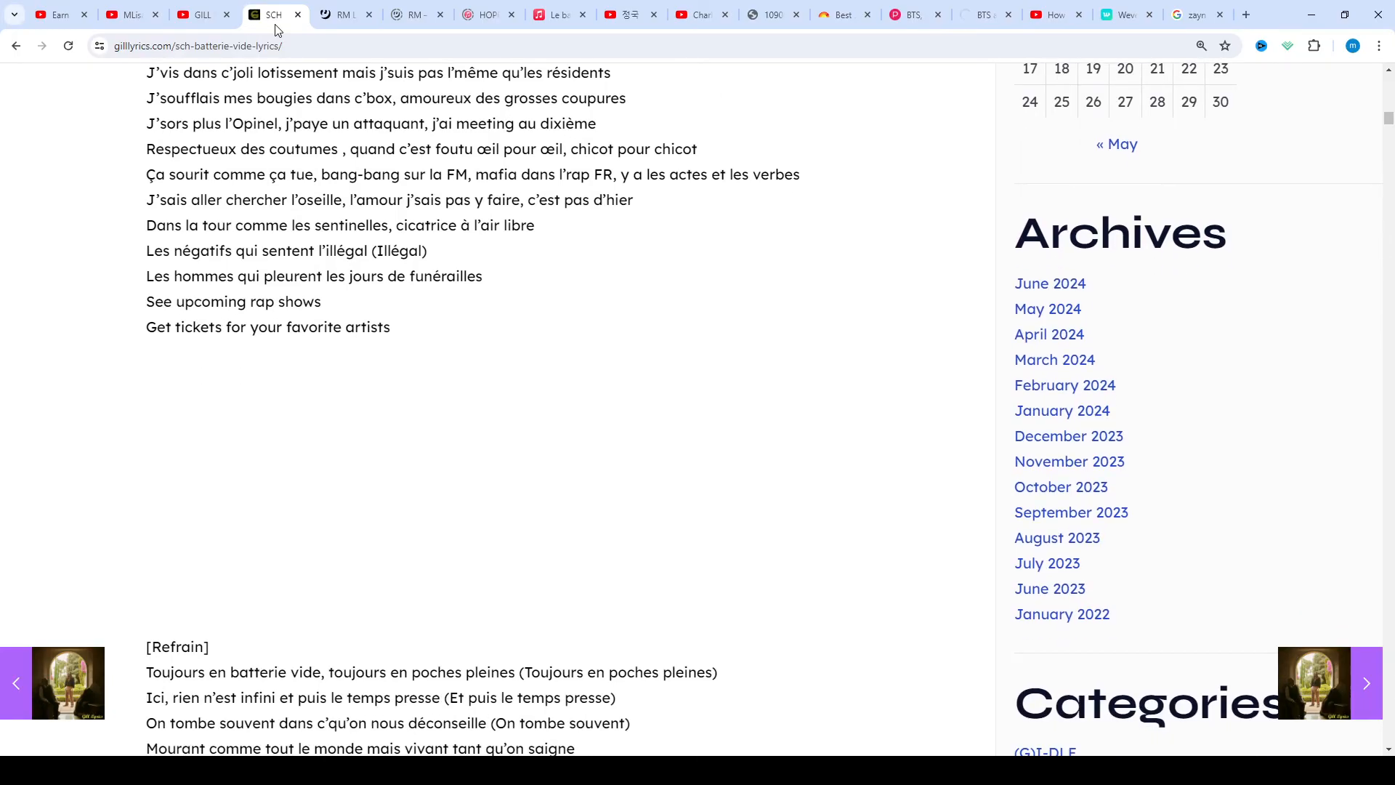
scroll("down", 3)
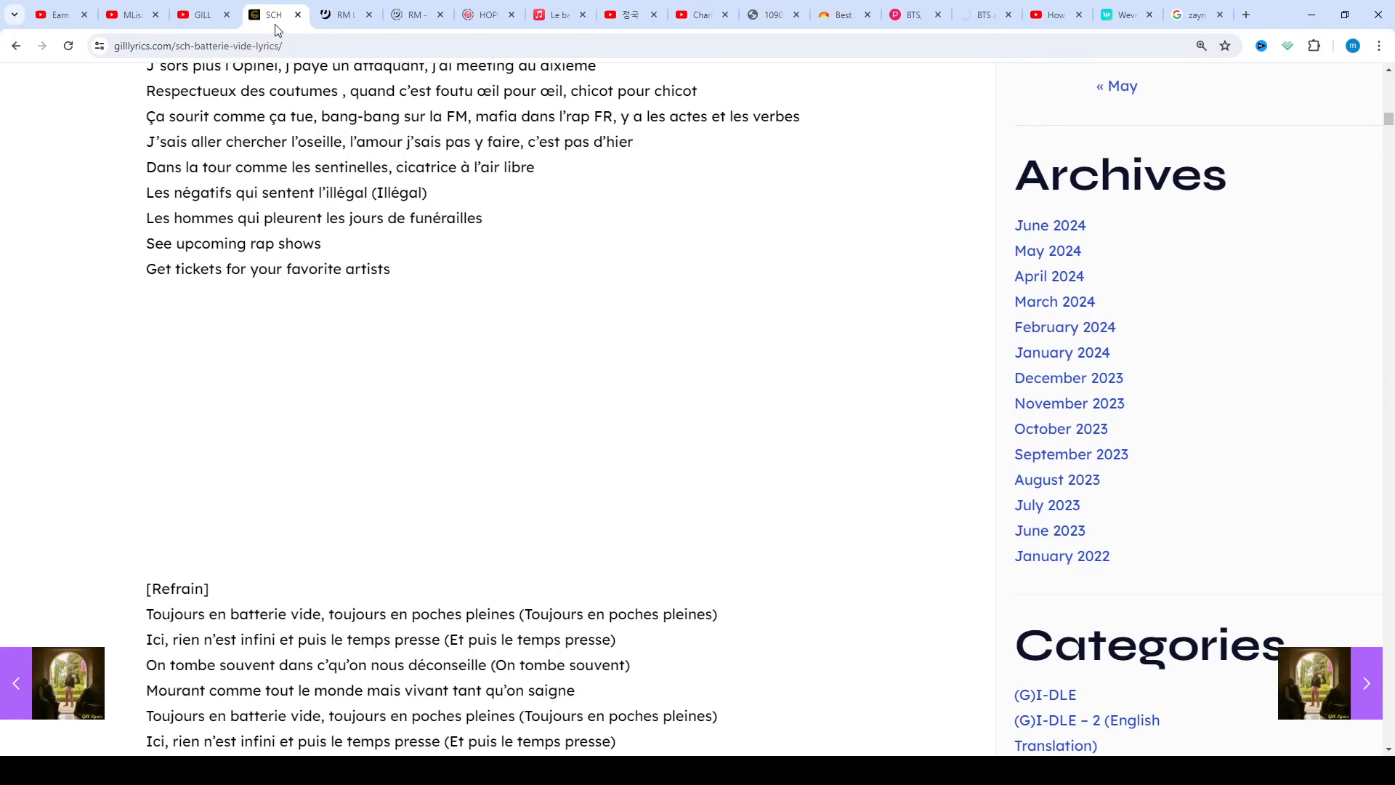
scroll("down", 3)
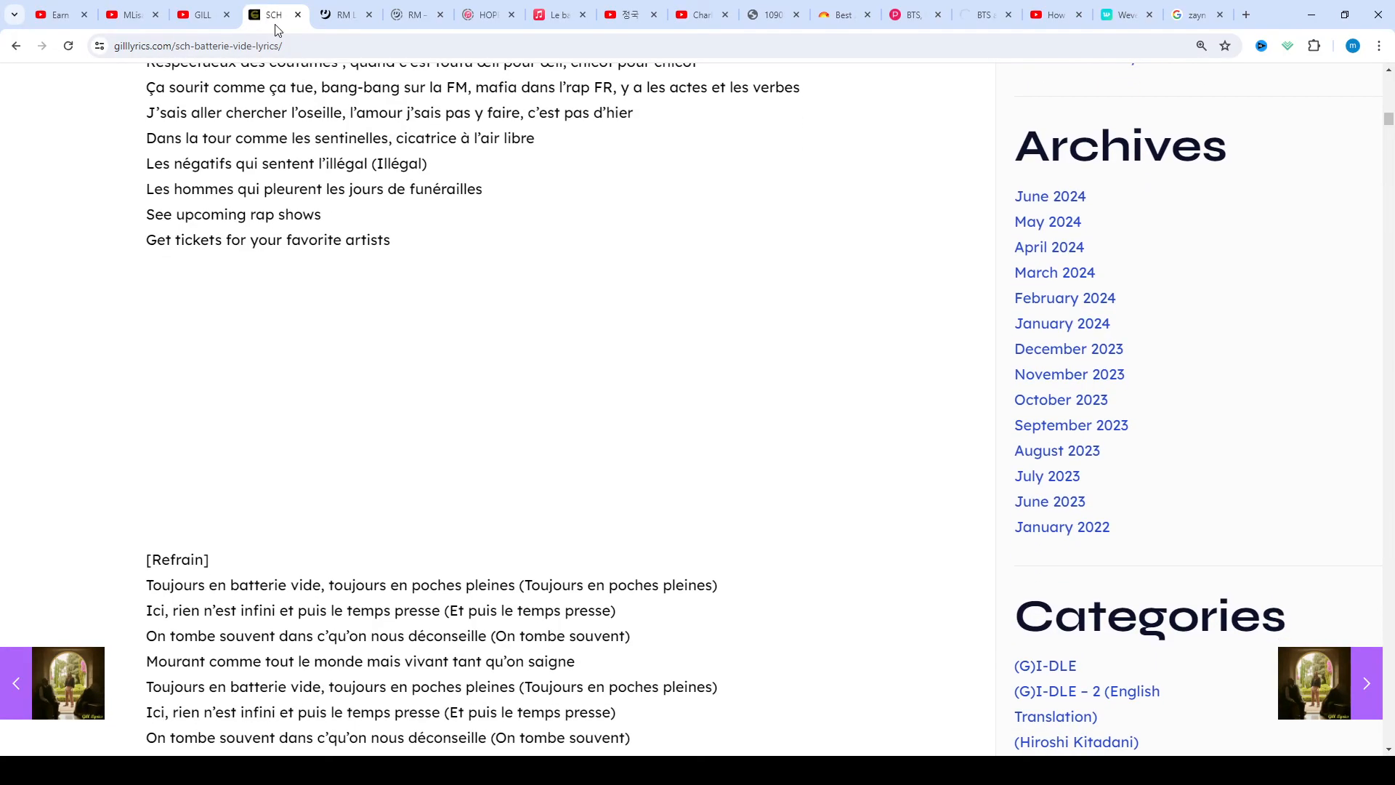
scroll("down", 3)
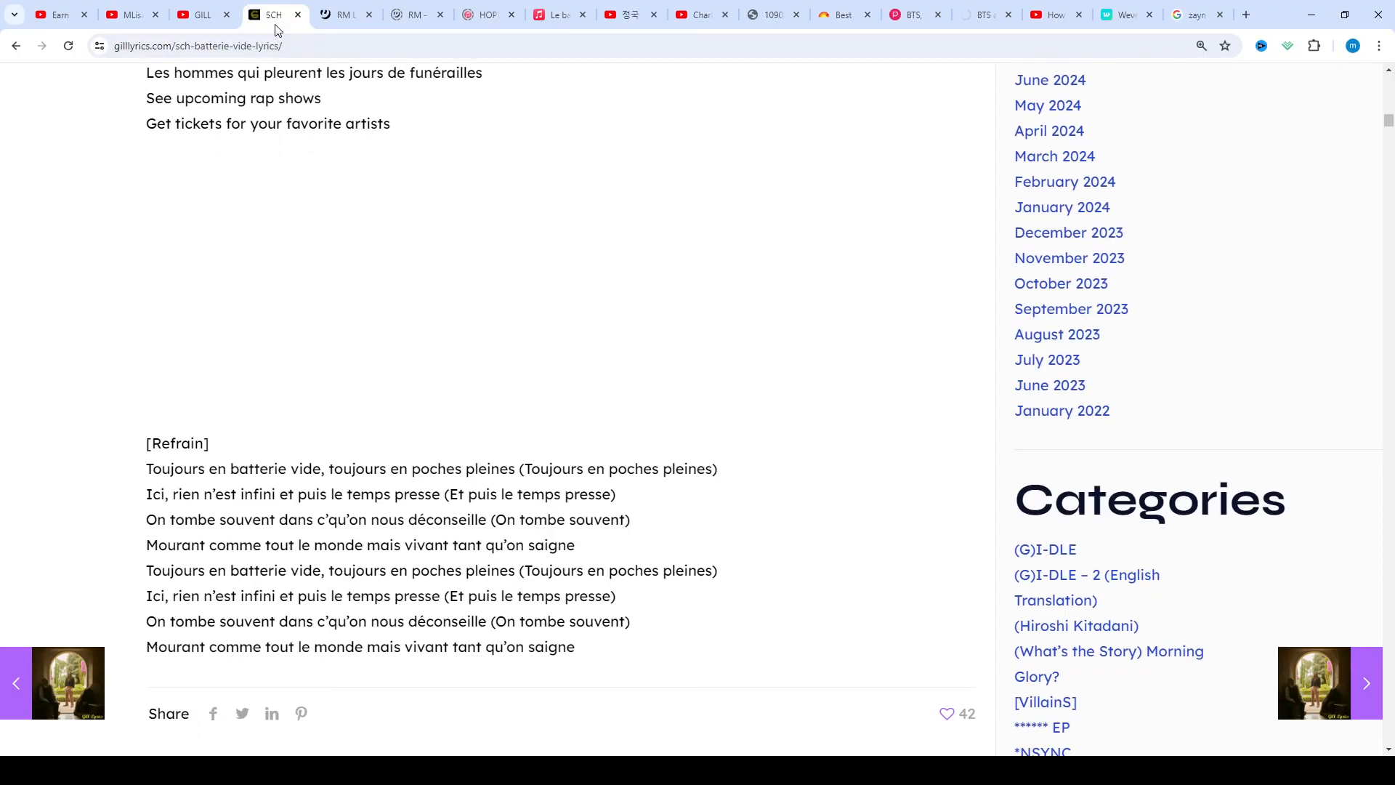